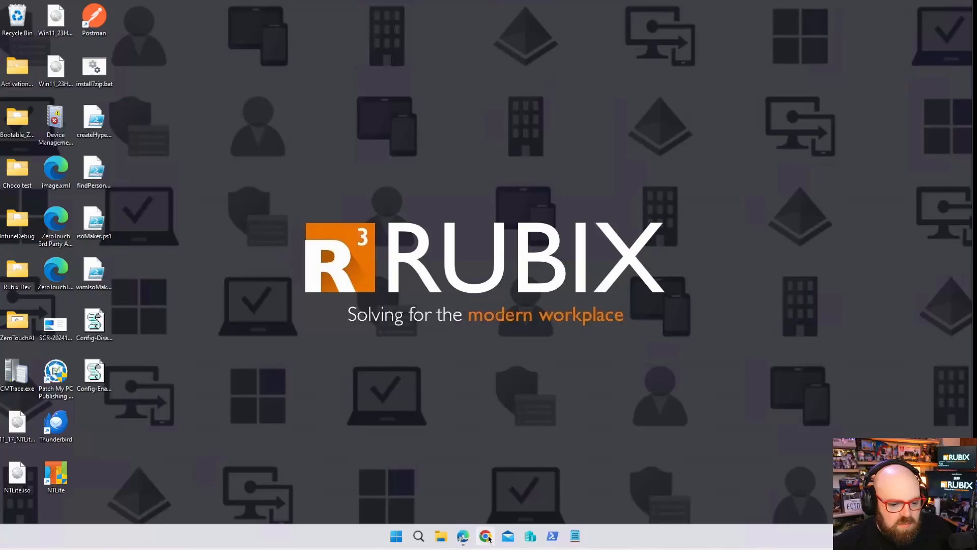
Launch the browser from the taskbar to reach the Microsoft 365 admin center home page
click(485, 535)
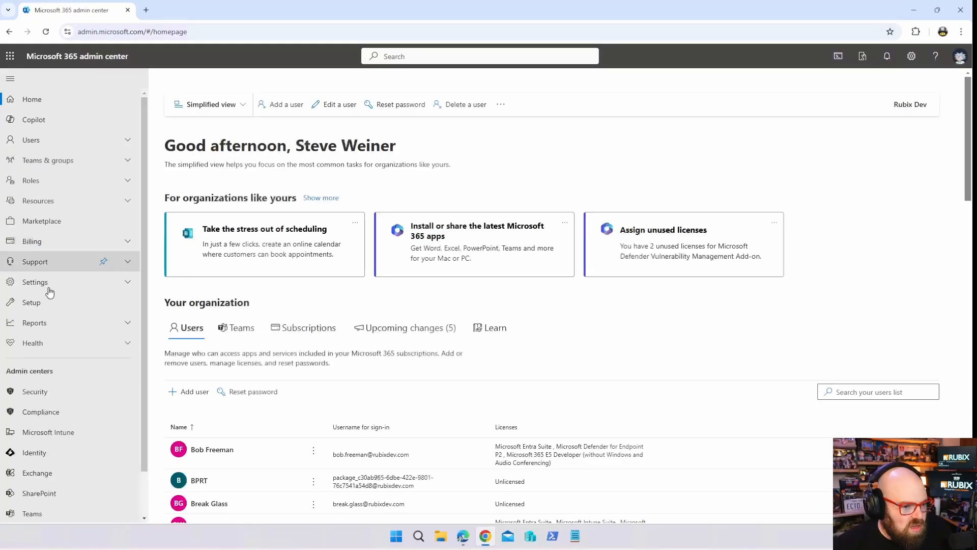
Open Settings > Microsoft Edge, then open and dismiss the Learn link's context menu
click(35, 282)
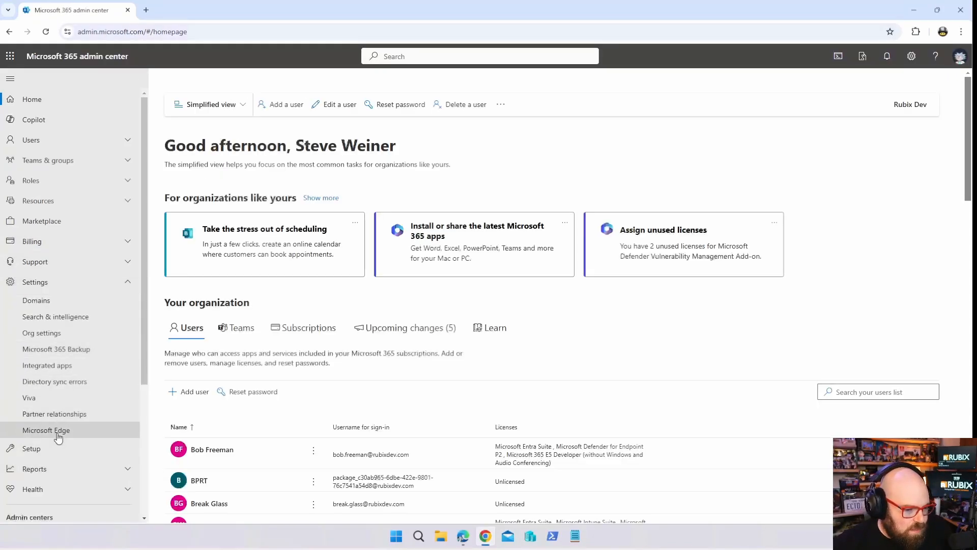
click(46, 430)
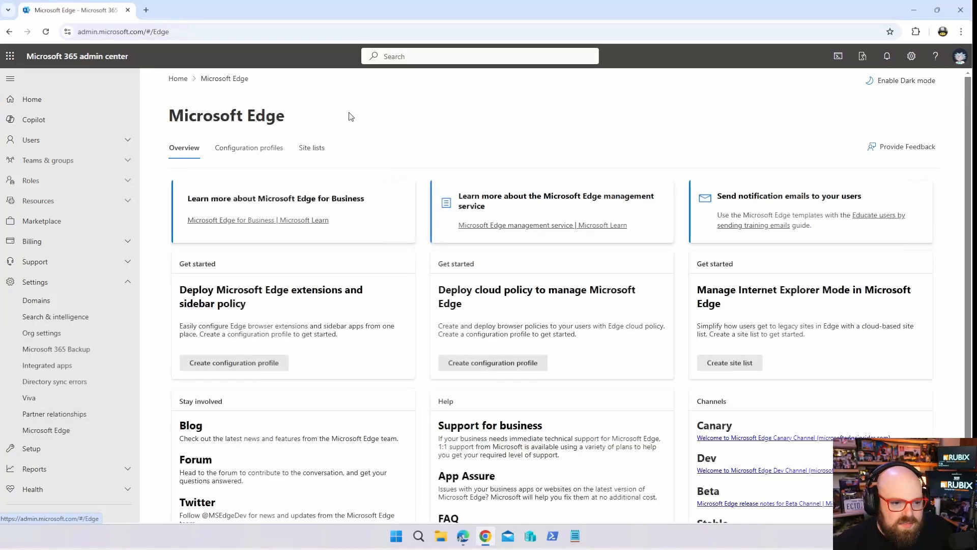
mouse_move(270, 223)
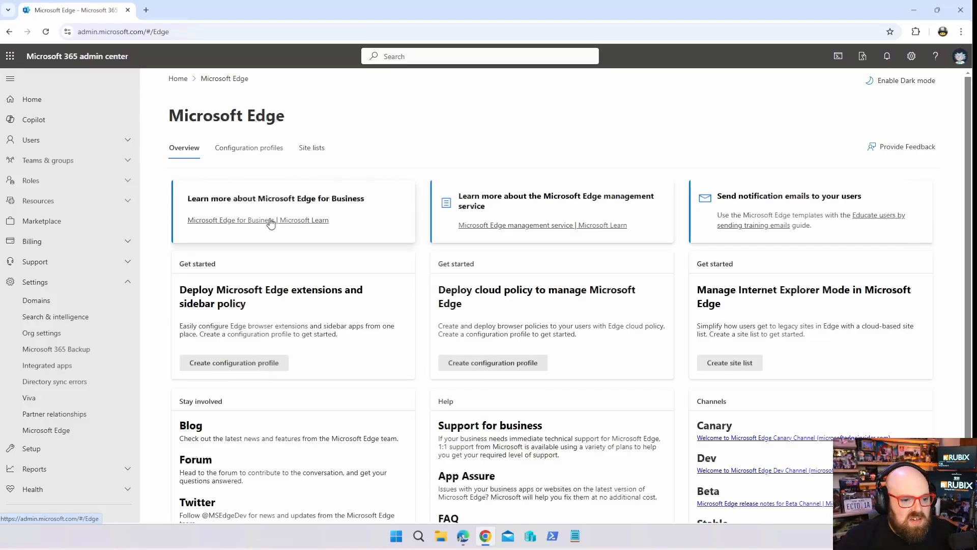
right_click(271, 222)
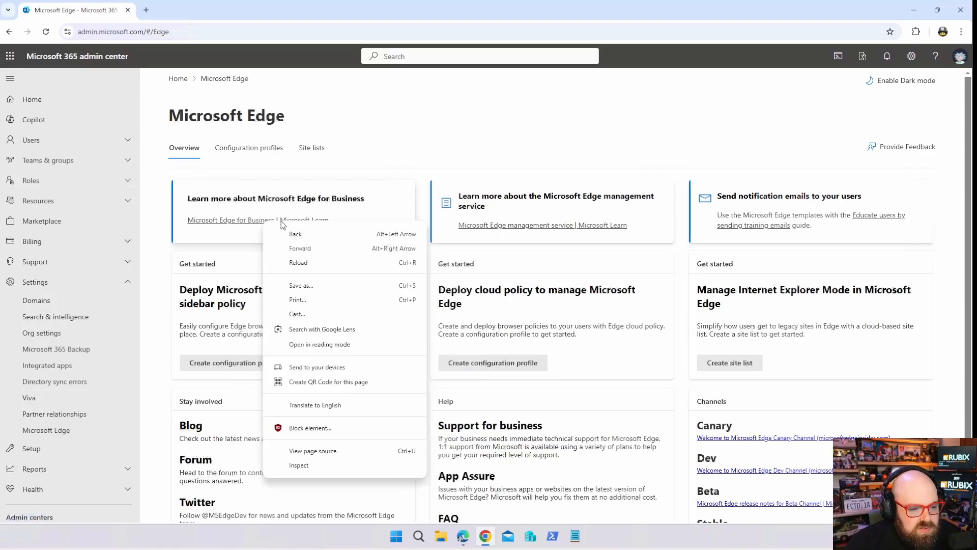
click(355, 172)
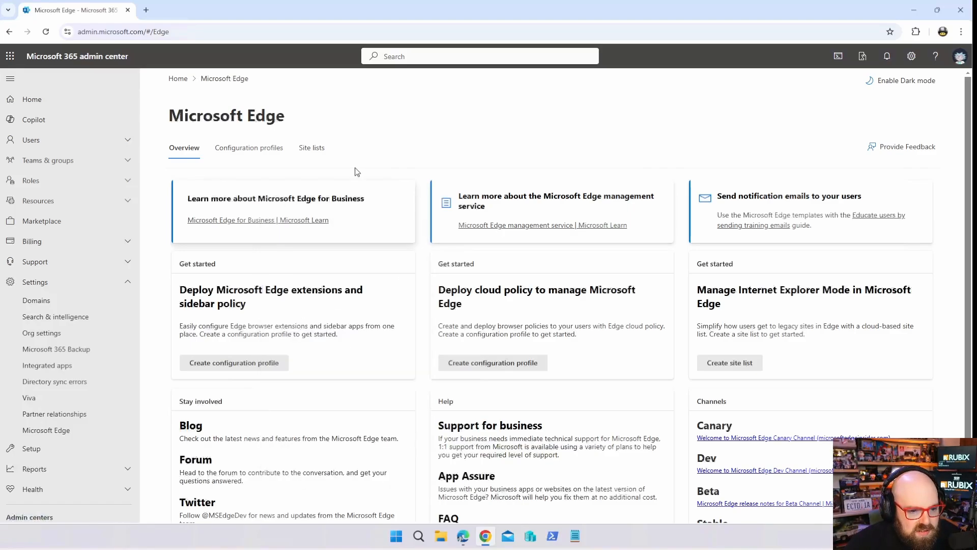
Read the expanded Microsoft Edge for Business Learn article, then return to the admin center tab
click(258, 219)
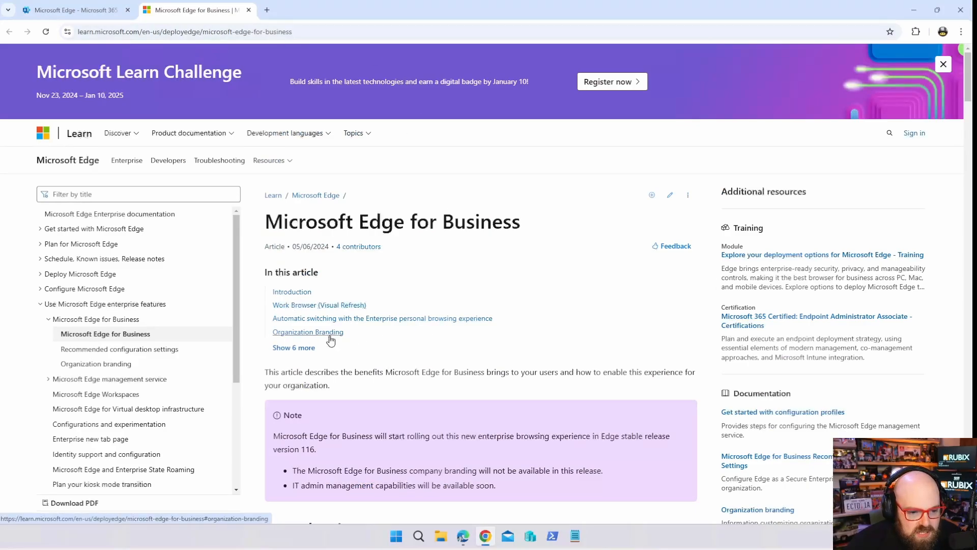
click(294, 347)
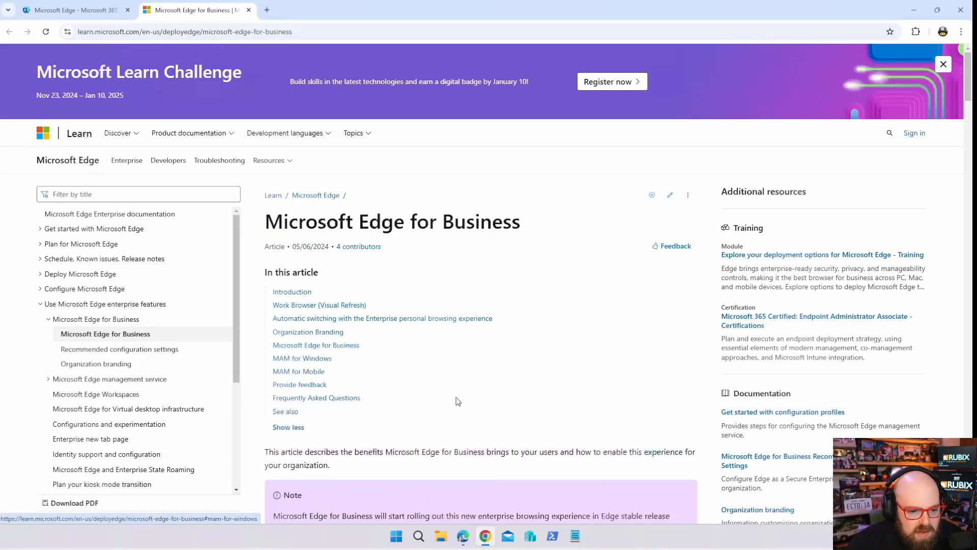
scroll(down, 3)
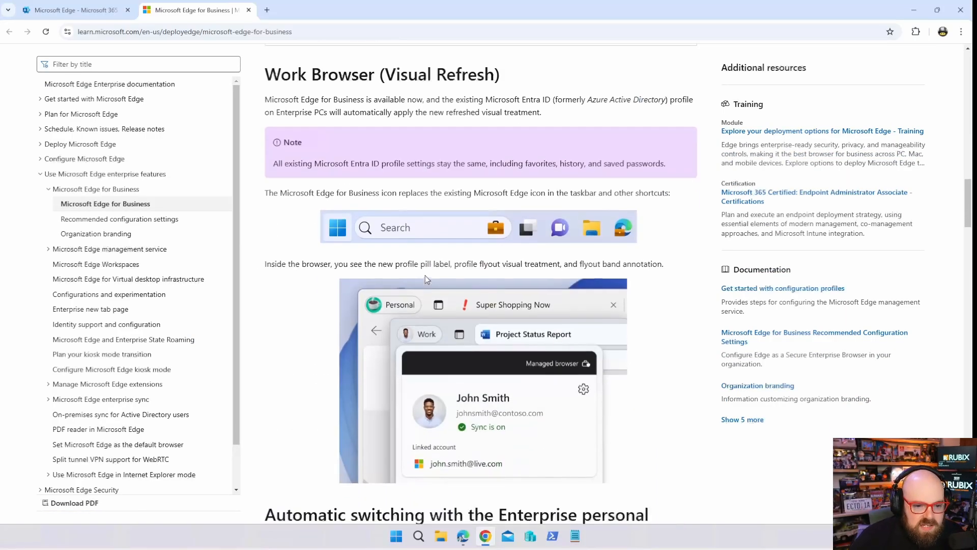
scroll(down, 3)
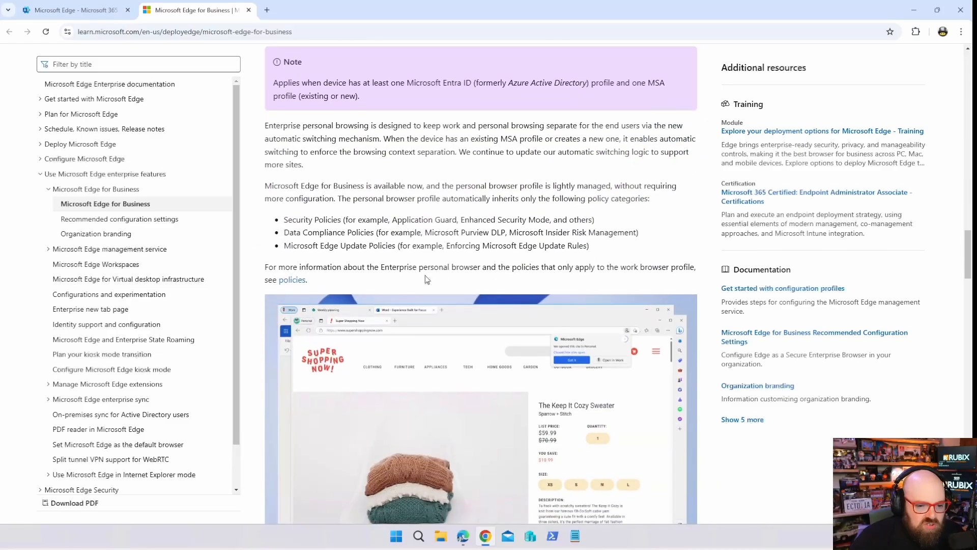
scroll(down, 3)
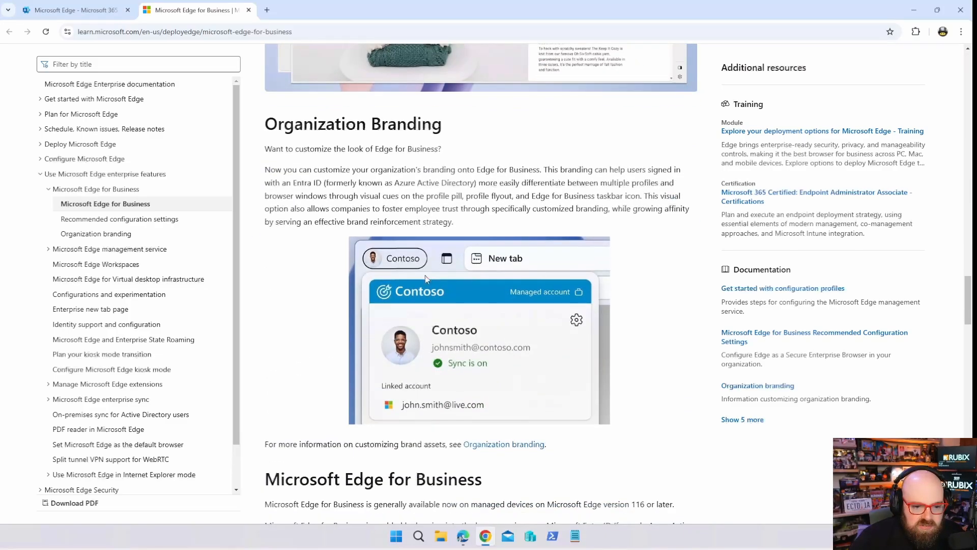
scroll(down, 3)
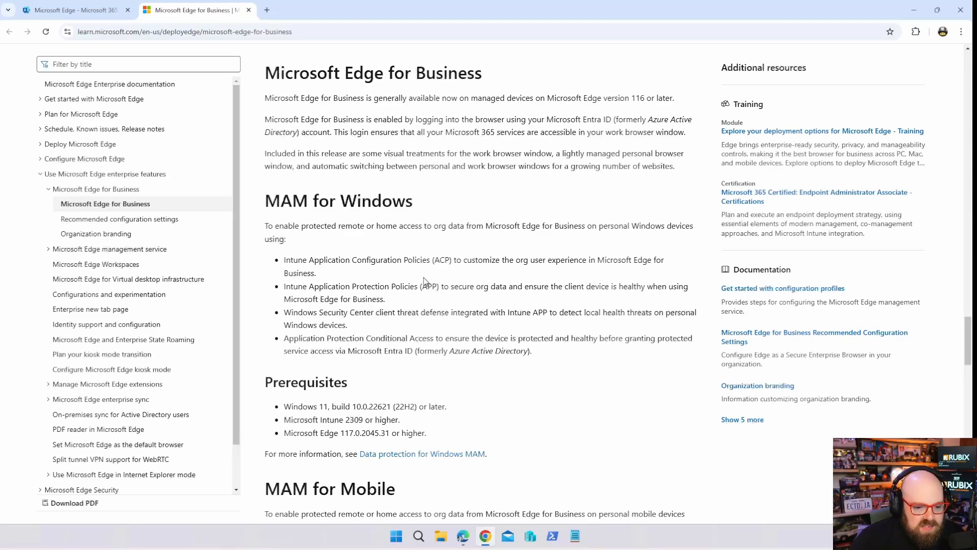
click(71, 10)
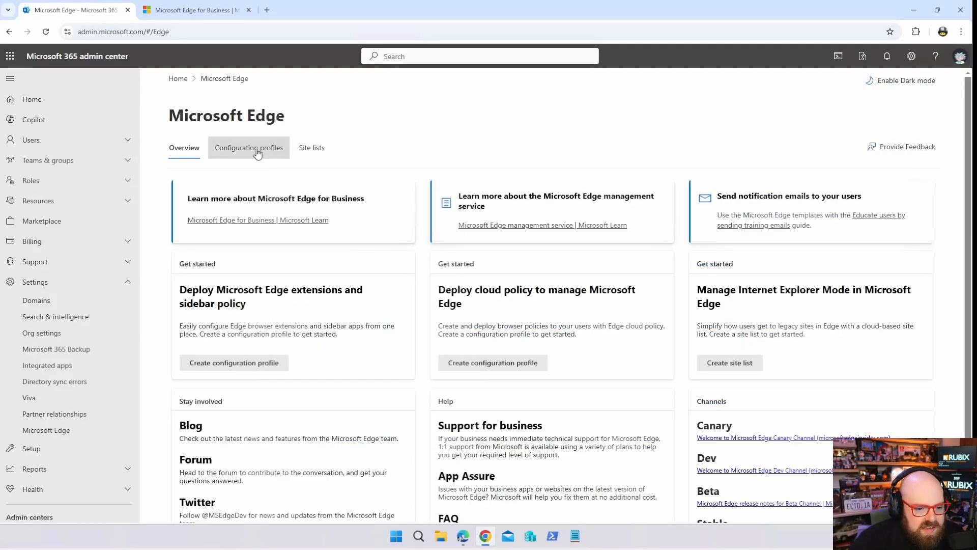
Add configuration profile M365-EDGE-CORP with description 'Default Edge for Business profile'
click(248, 148)
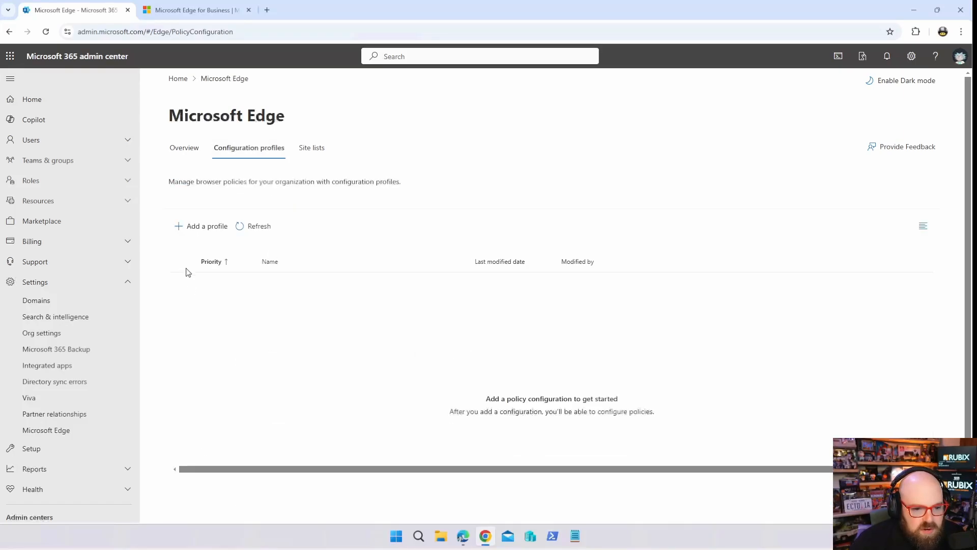
click(201, 225)
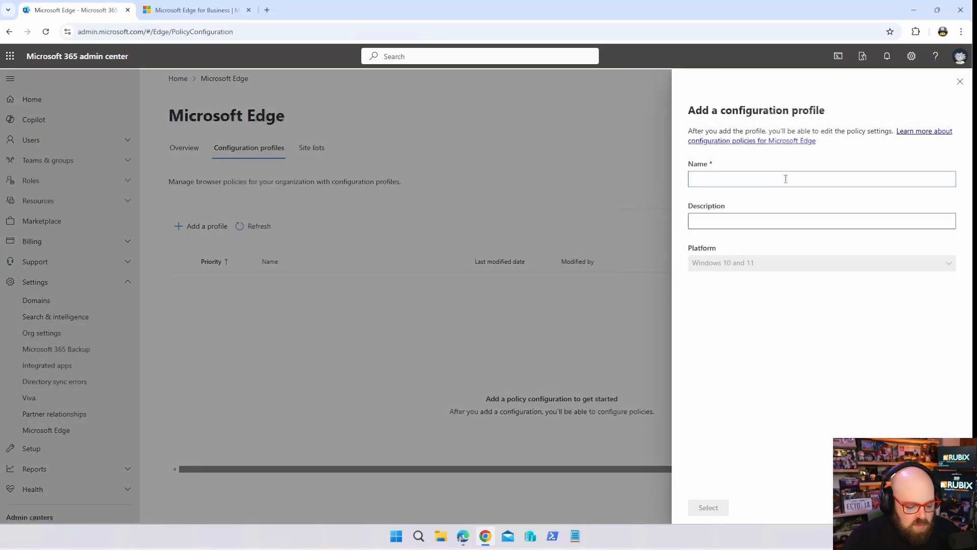
text(Default Edge)
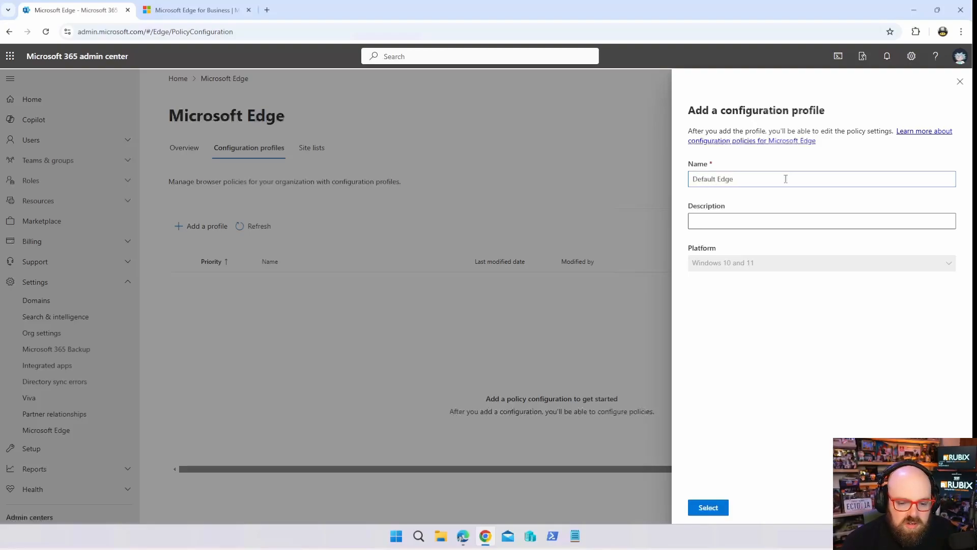
text(for Business)
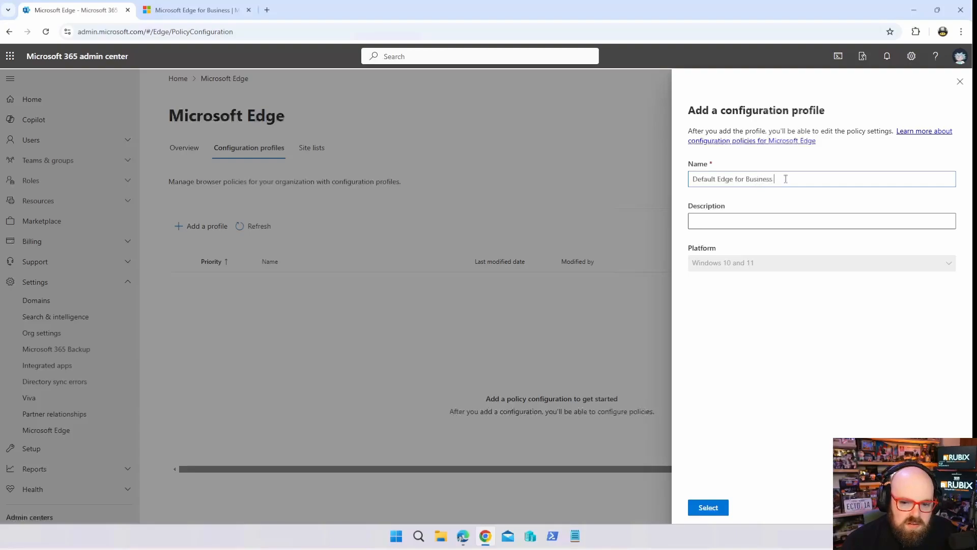
text(profile)
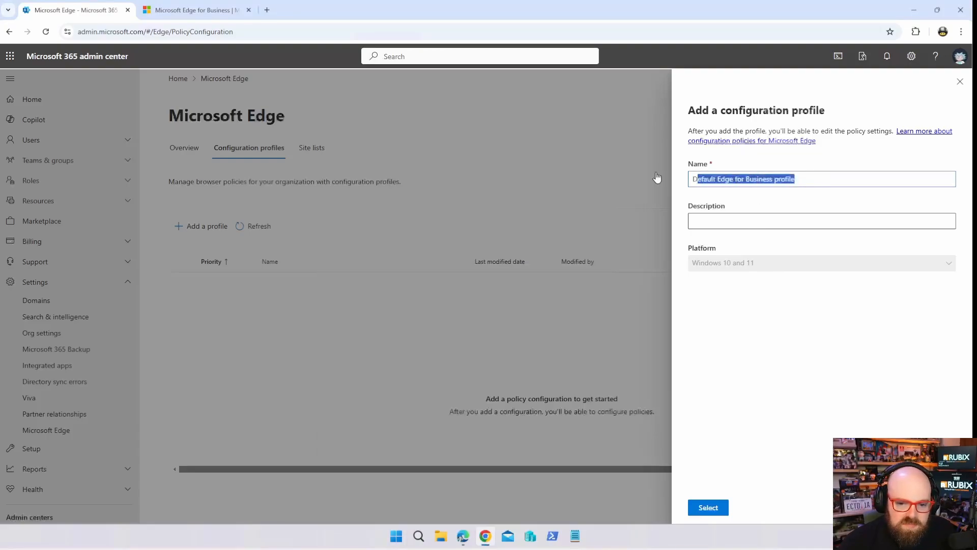
text(Default Edge for Business profile)
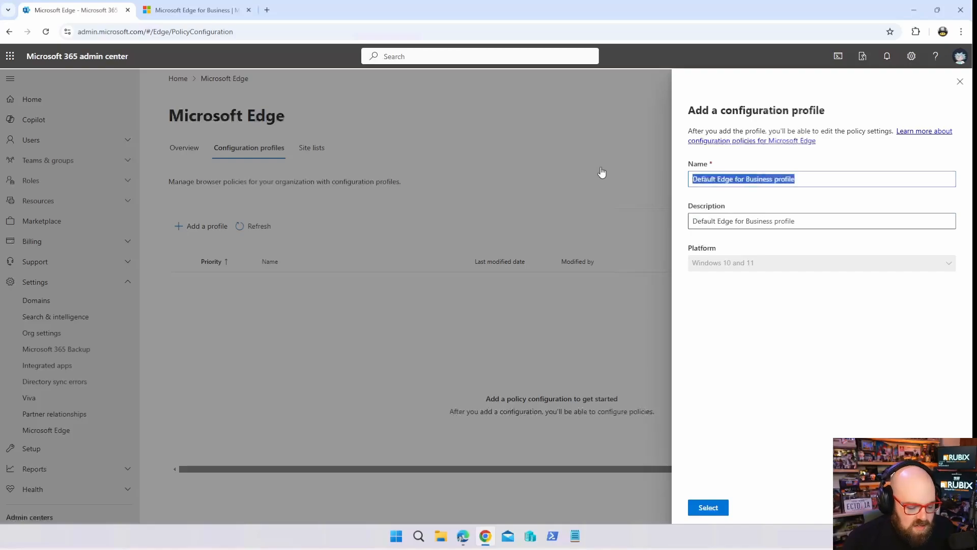
text(M365-EDGE-CORP)
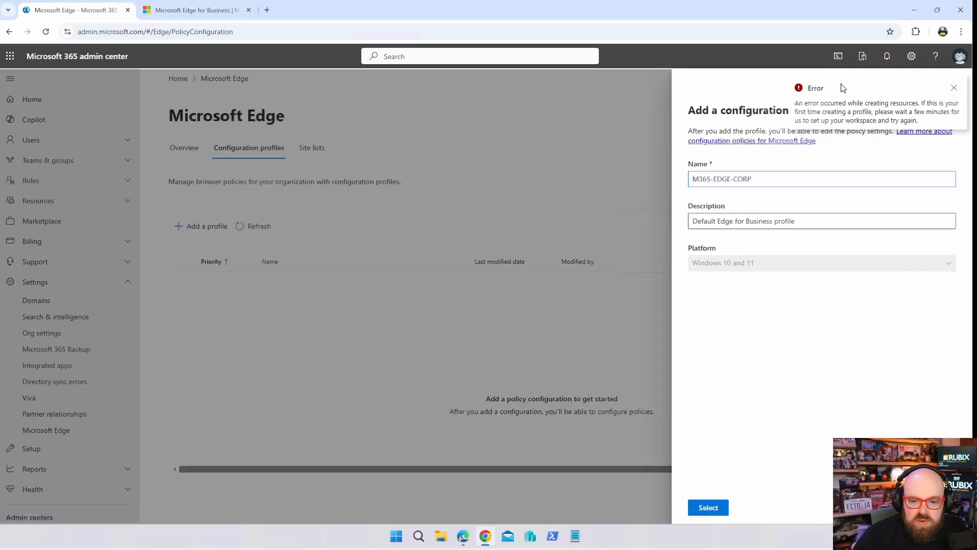
mouse_move(865, 161)
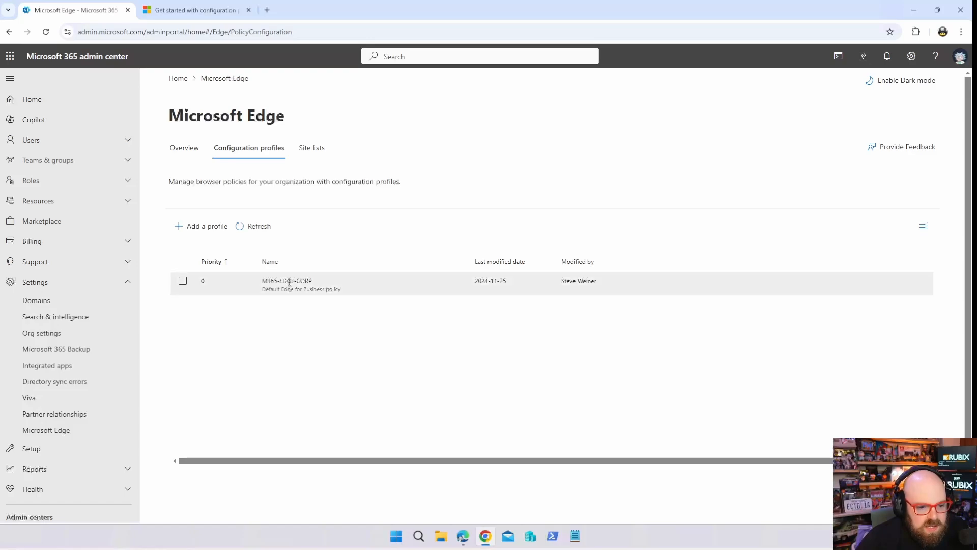
Open the M365-EDGE-CORP profile and list suggested policies in the Available policies picker
click(287, 281)
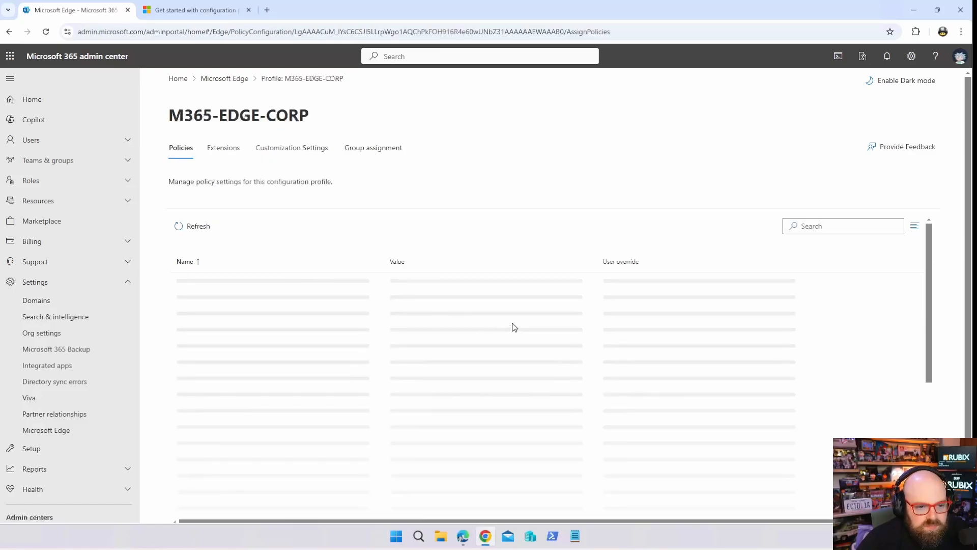
click(205, 226)
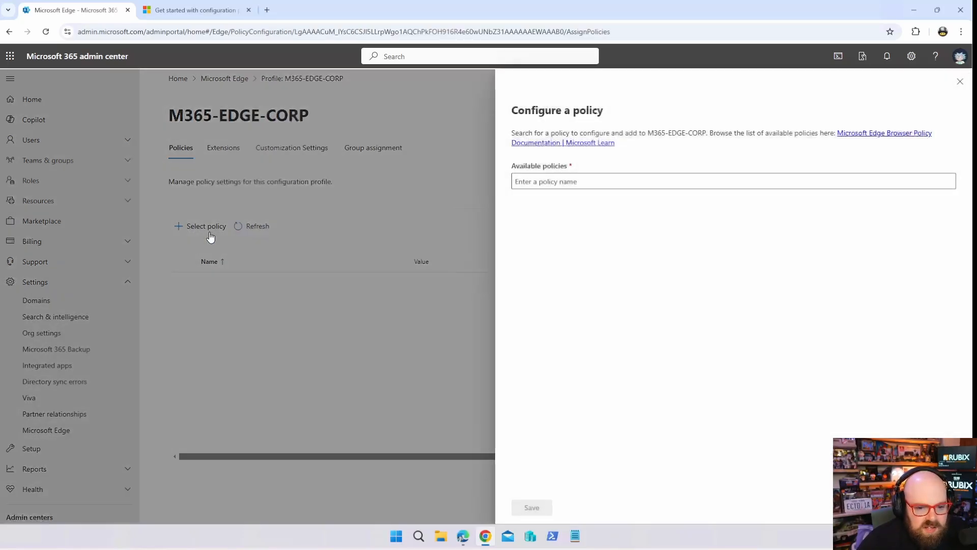
click(733, 181)
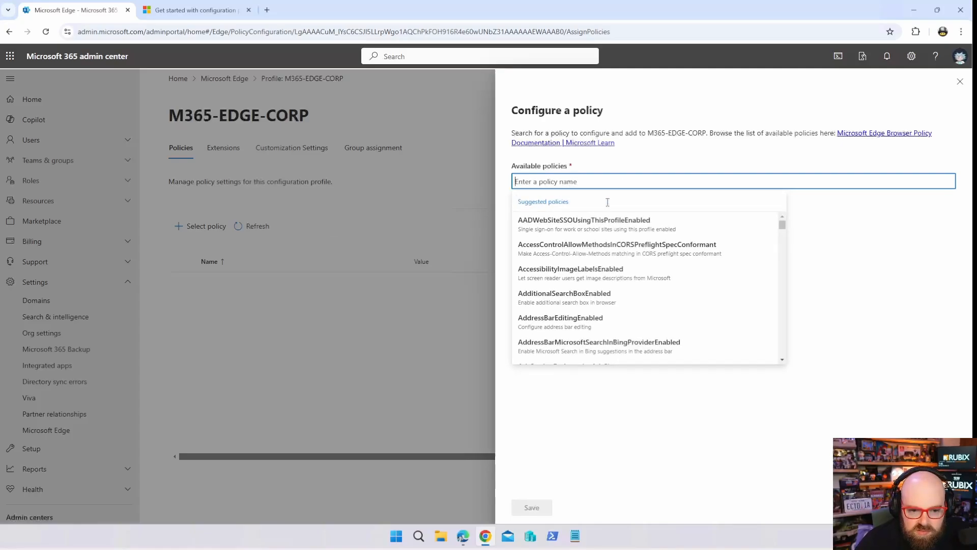
scroll(down, 3)
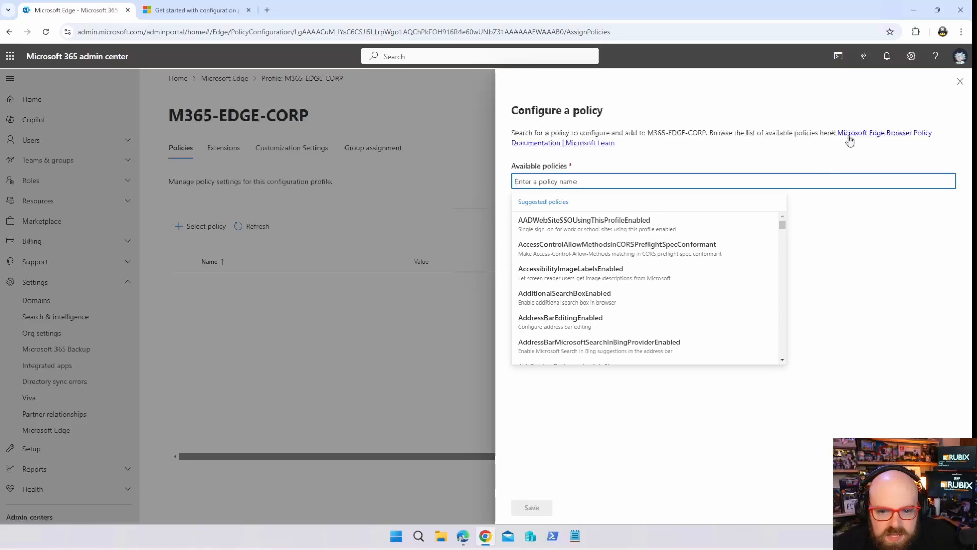
Browse Available policies in the Microsoft Edge Browser Policy Documentation, then return to the admin center
click(883, 133)
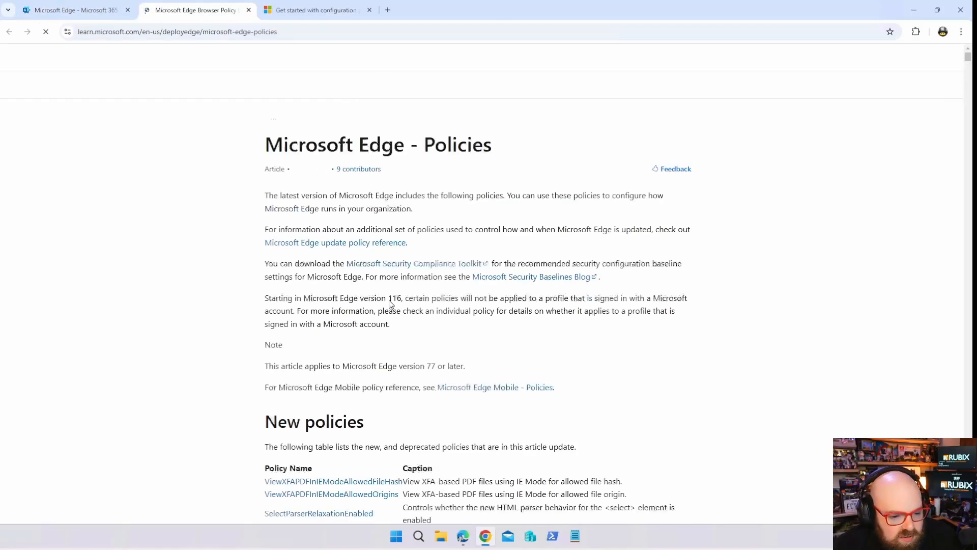
scroll(down, 3)
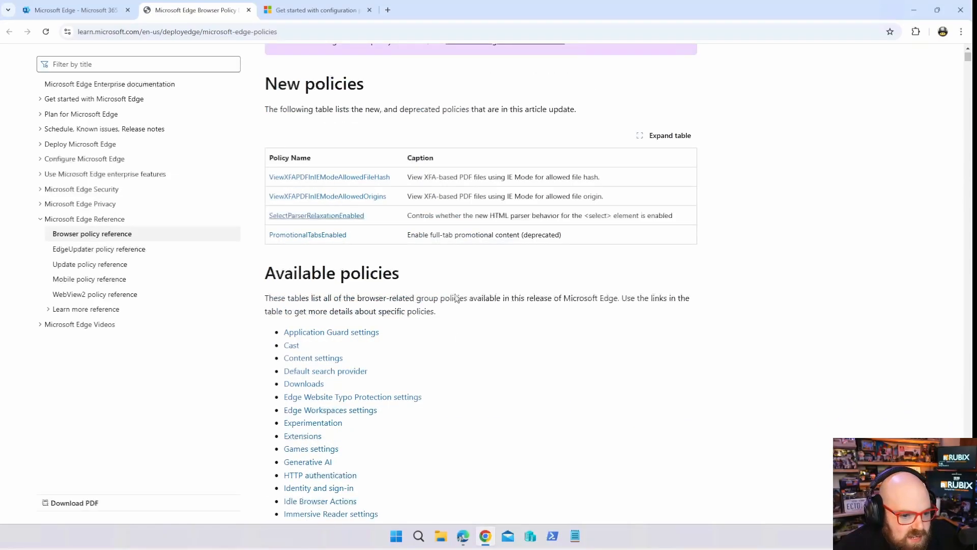
scroll(down, 3)
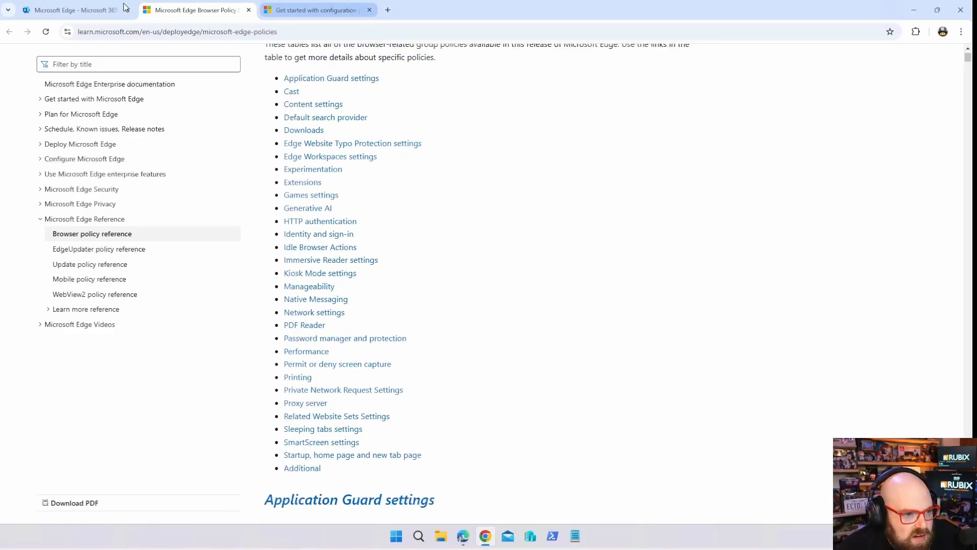
click(72, 10)
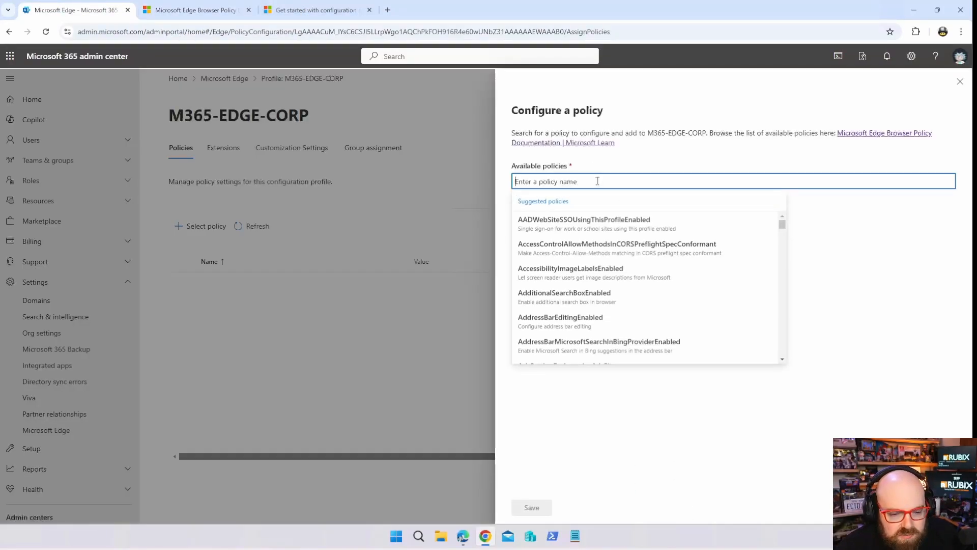
Search 'search provider', pick DefaultSearchProviderName, and read its More details description
text(del)
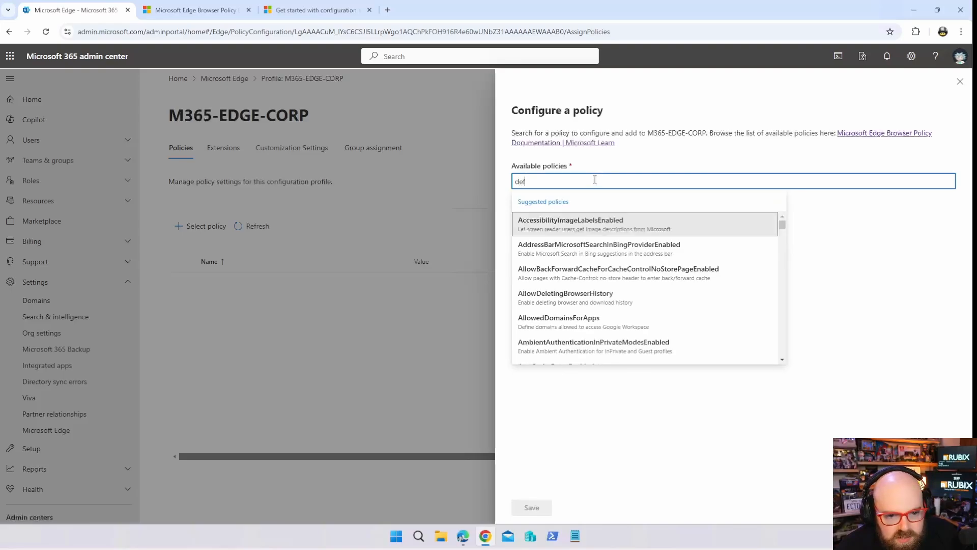
text(search provider)
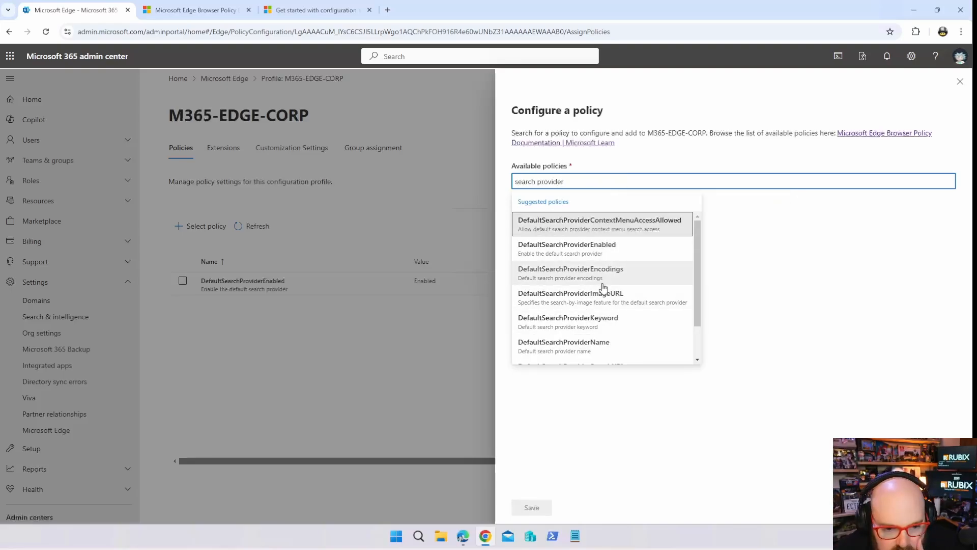
scroll(down, 3)
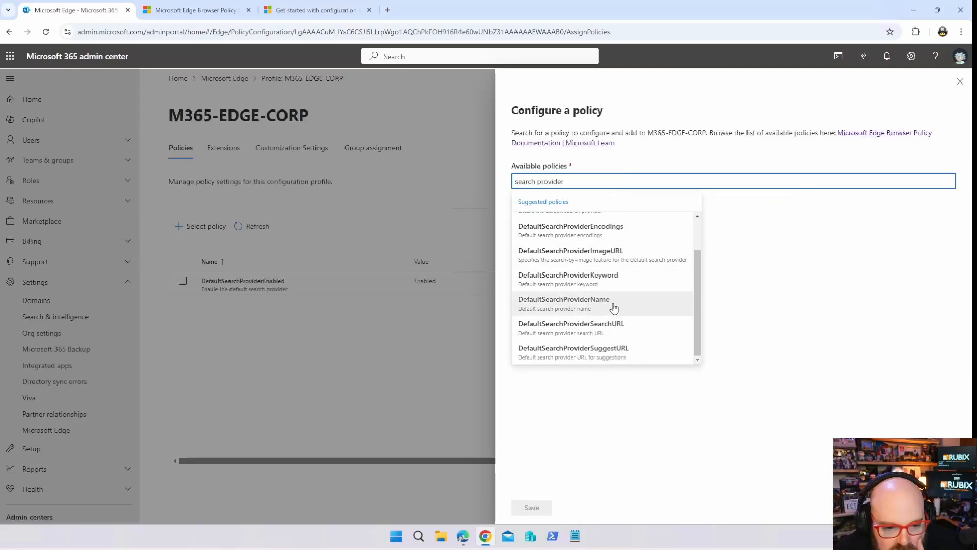
click(563, 304)
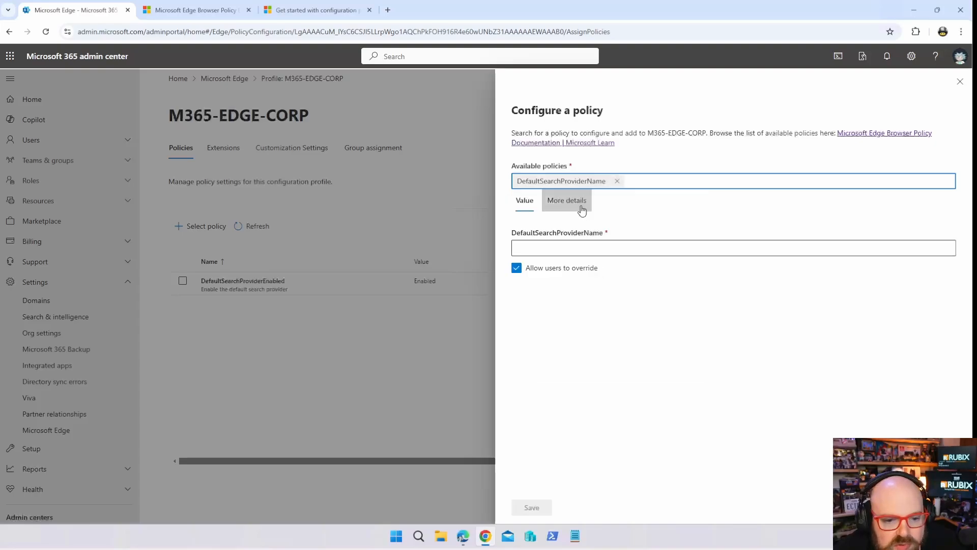
click(566, 200)
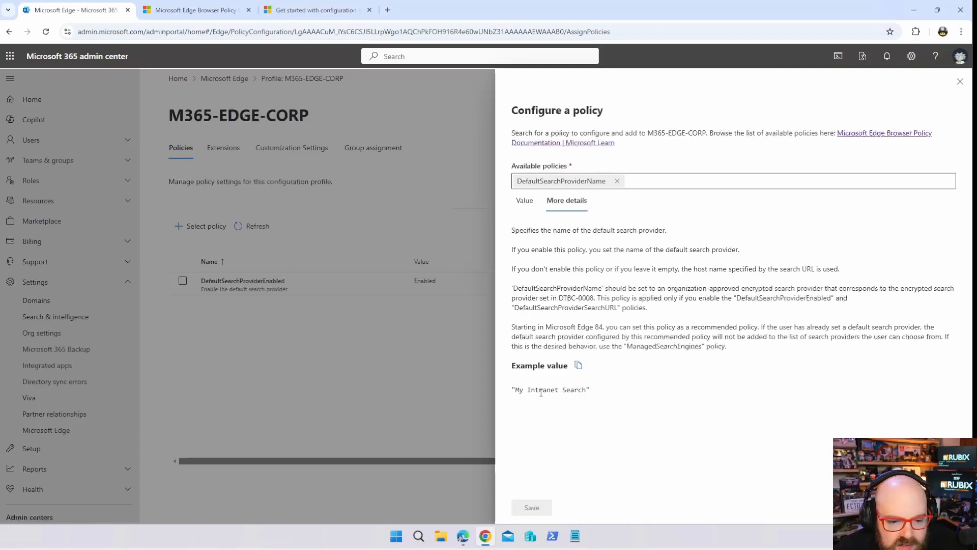
click(193, 10)
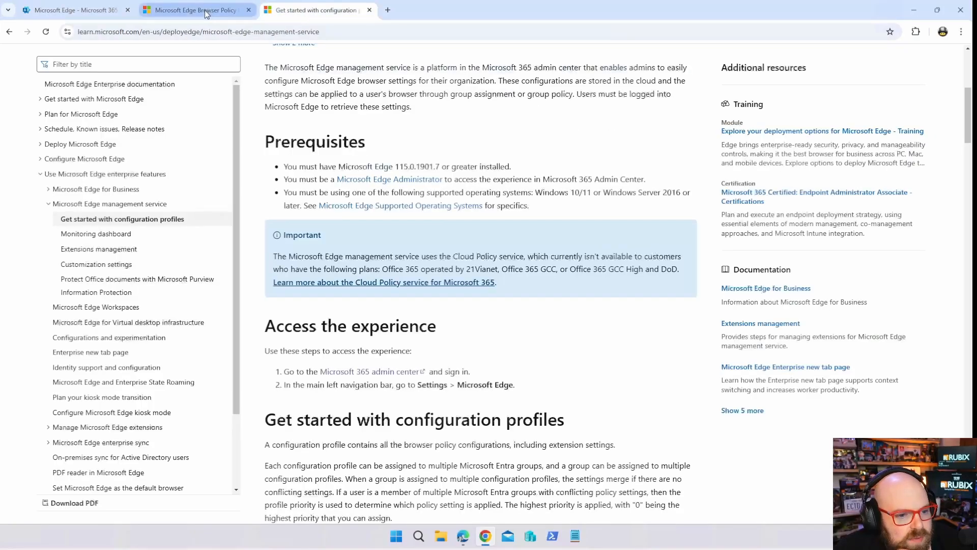
Read the DefaultSearchProviderName reference under Default search provider, then return to the admin center
click(193, 10)
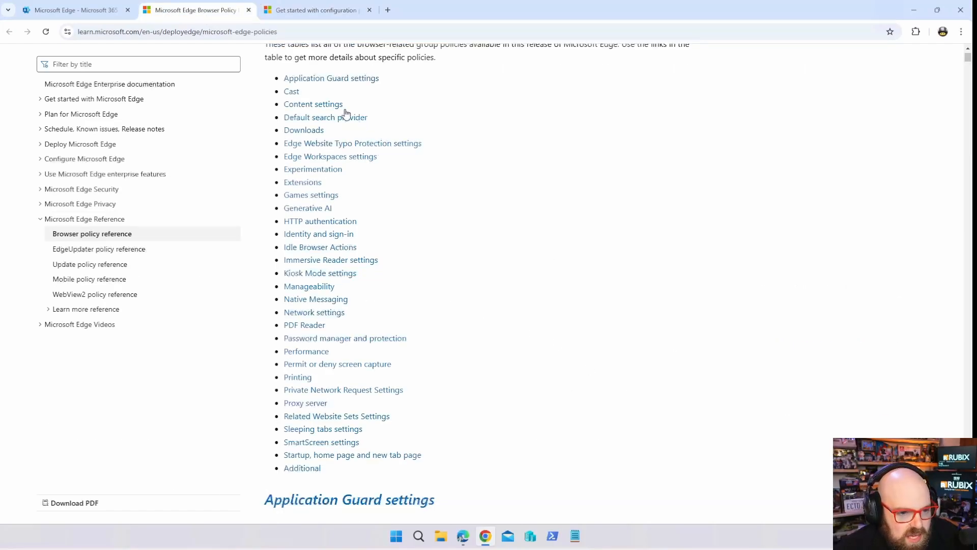
click(325, 117)
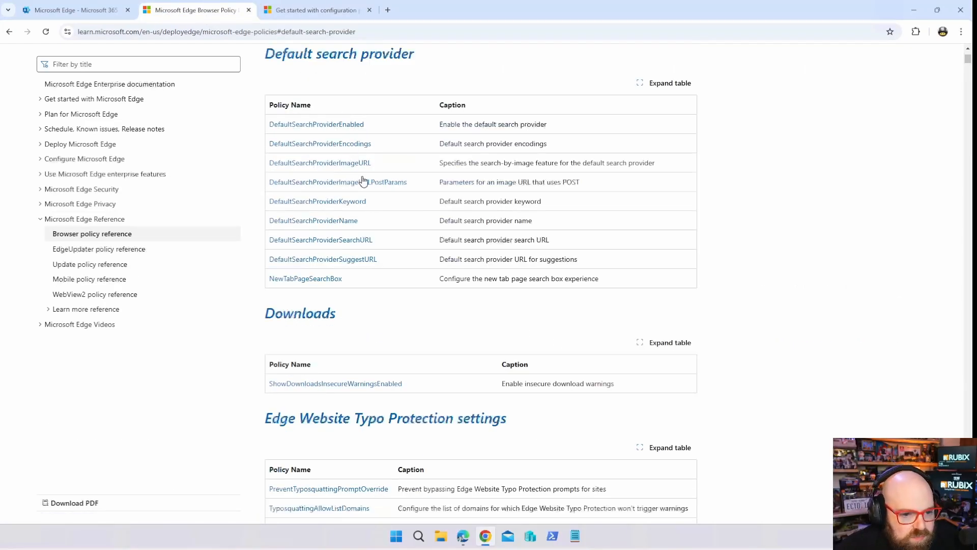
click(313, 219)
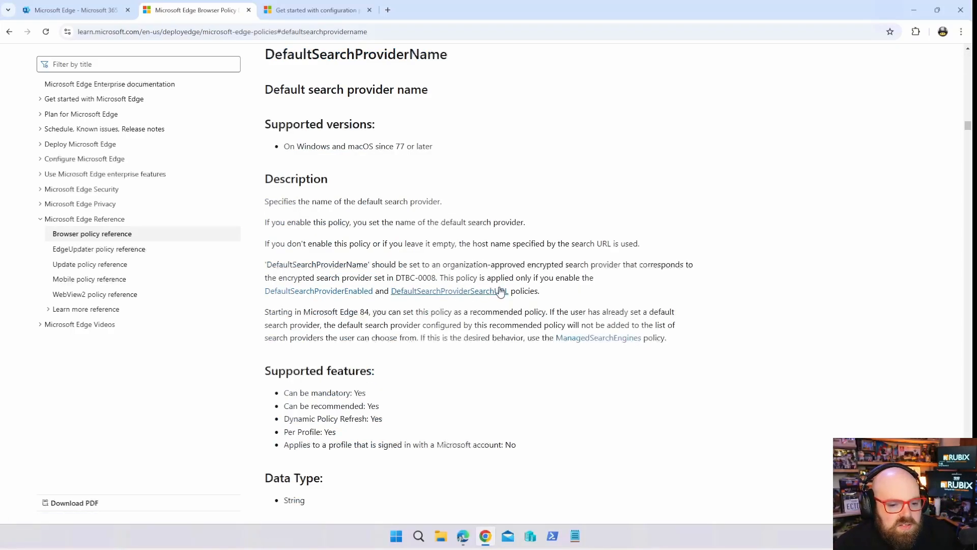
click(72, 11)
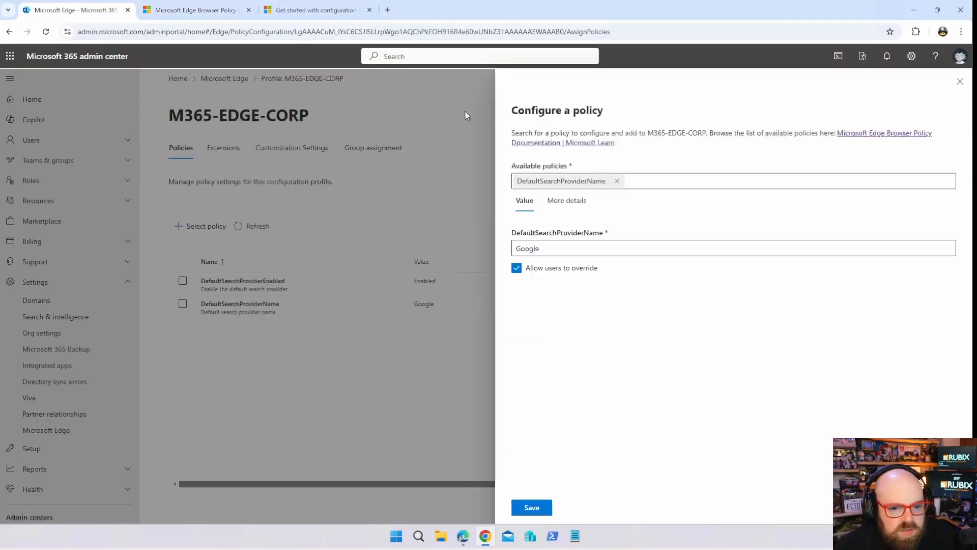
Add the DefaultSearchProviderSearchURL policy with Google's search URL
click(616, 180)
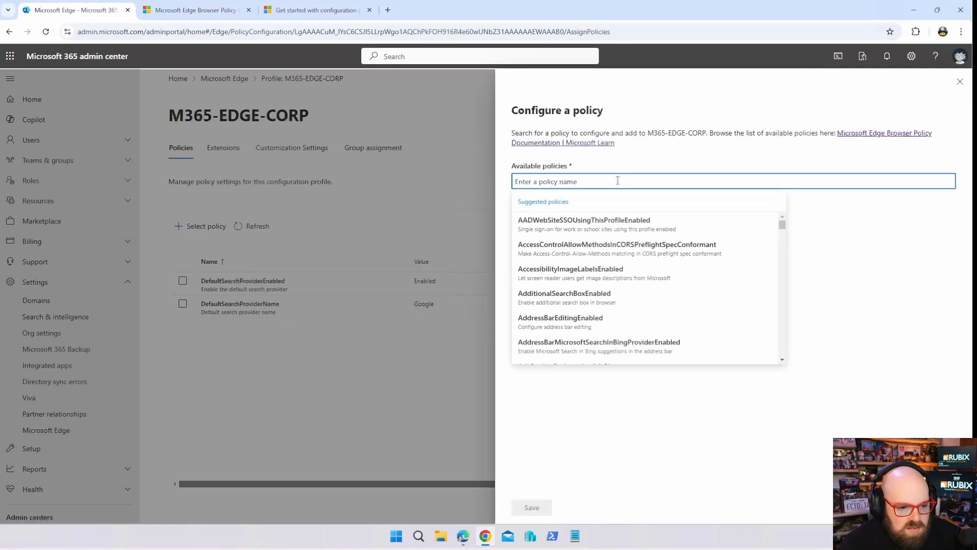
text(Default Search Provider)
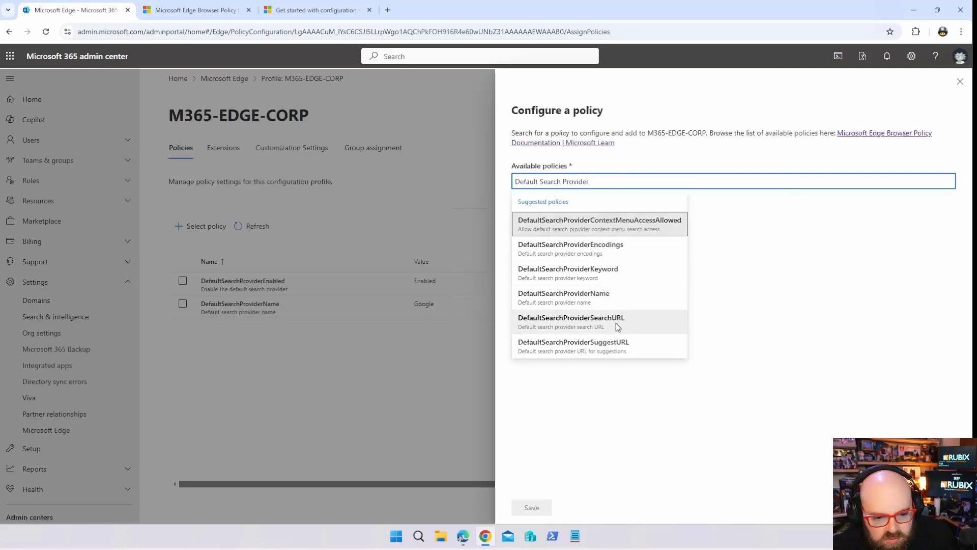
click(571, 322)
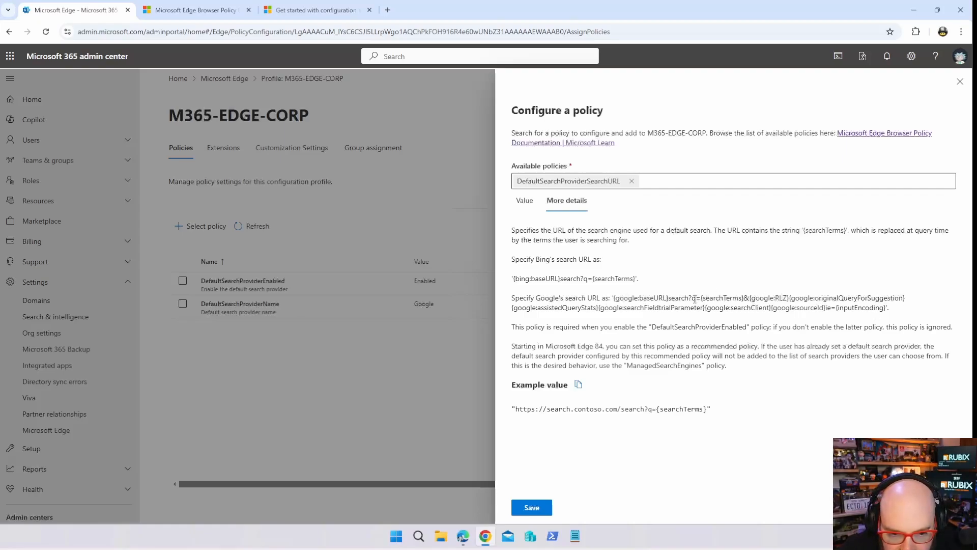
click(530, 508)
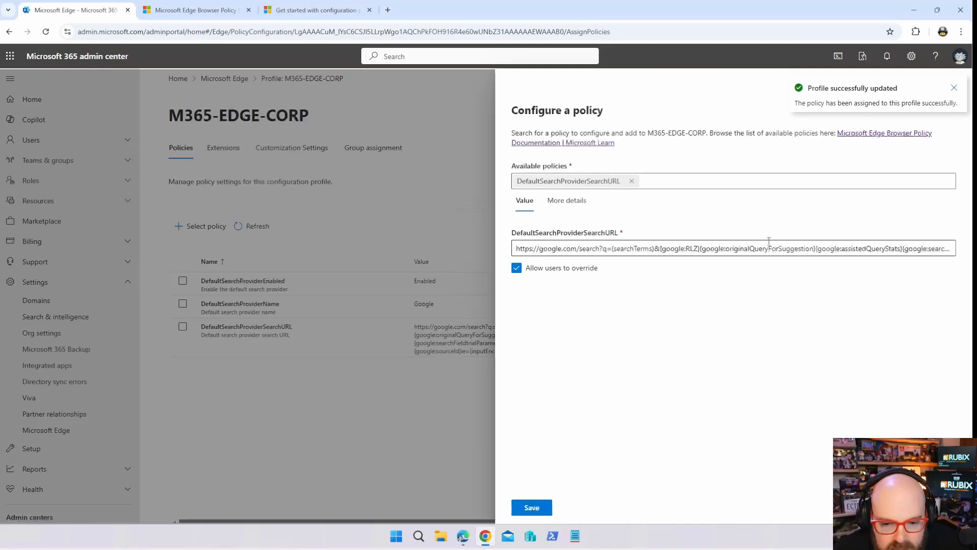
mouse_move(631, 219)
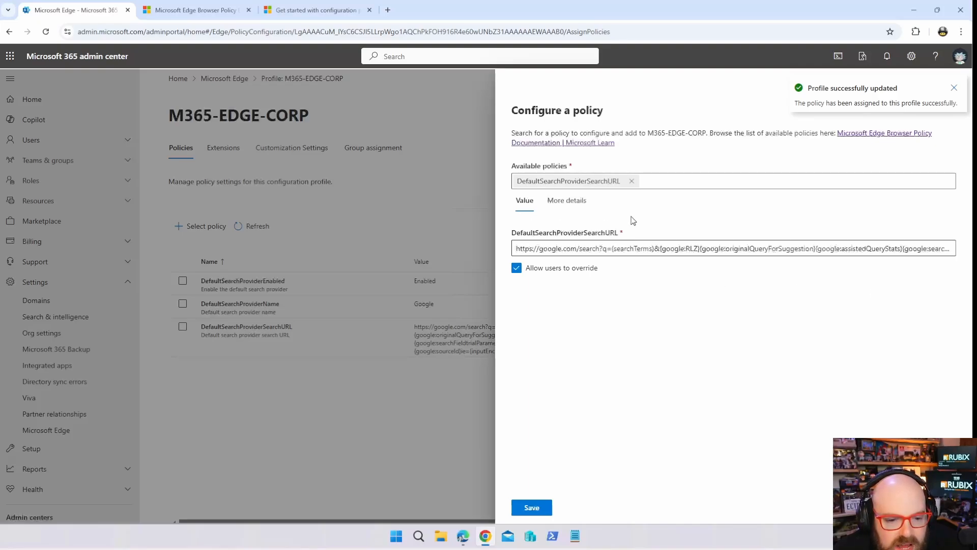
mouse_move(493, 316)
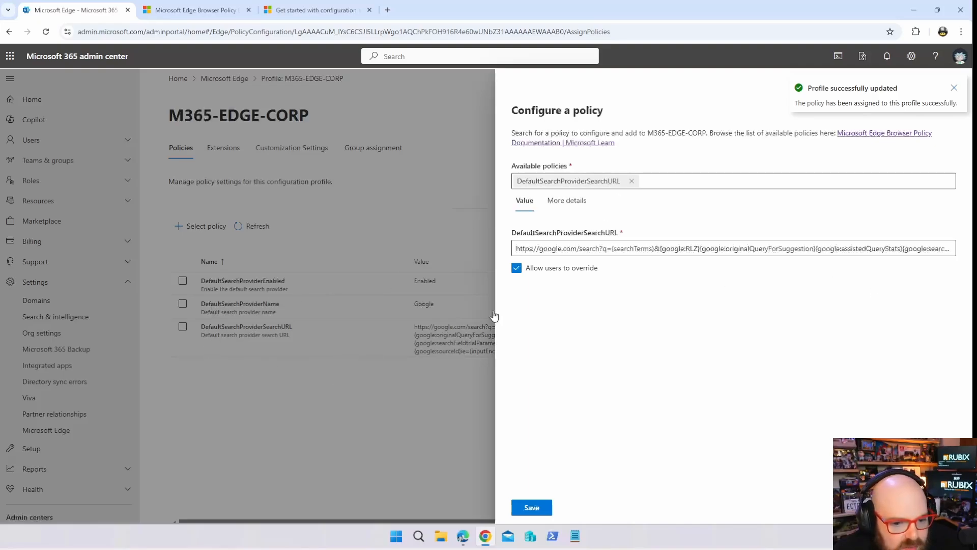
Add InPrivateModeAvailability set to InPrivate mode disabled and close the policy panel
click(516, 267)
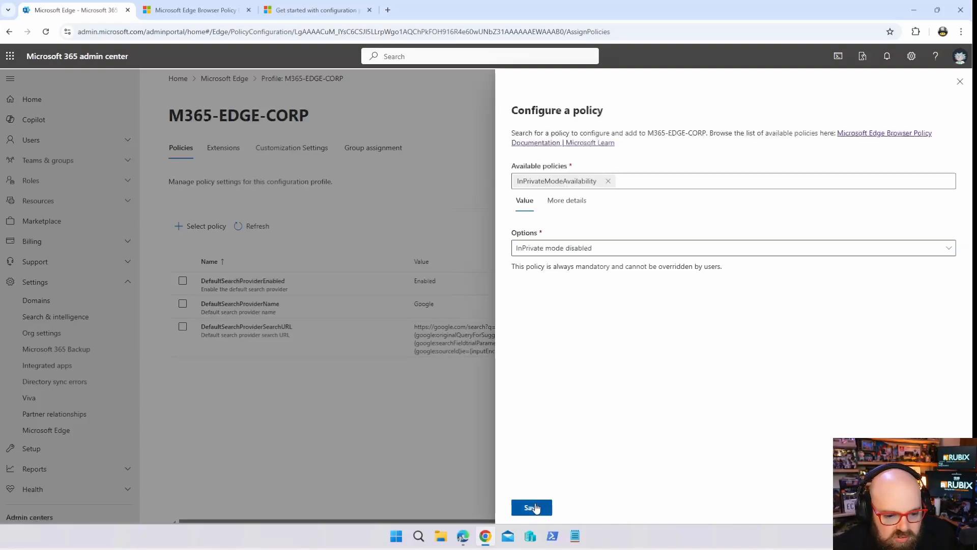
click(531, 507)
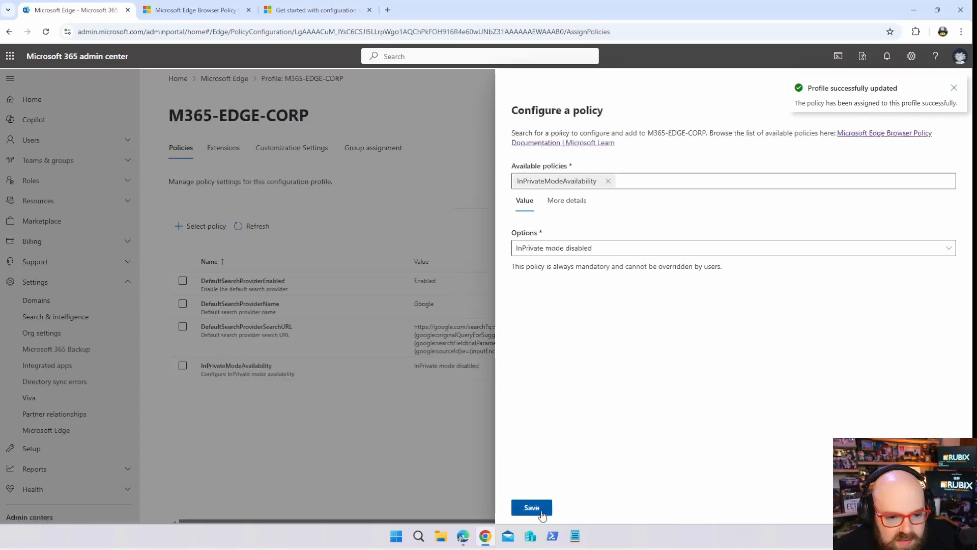
click(531, 508)
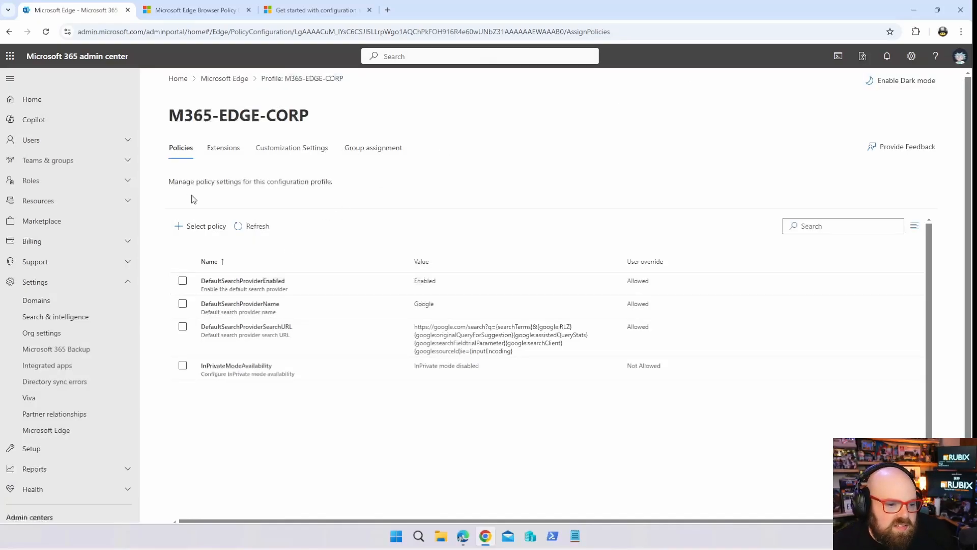
click(222, 148)
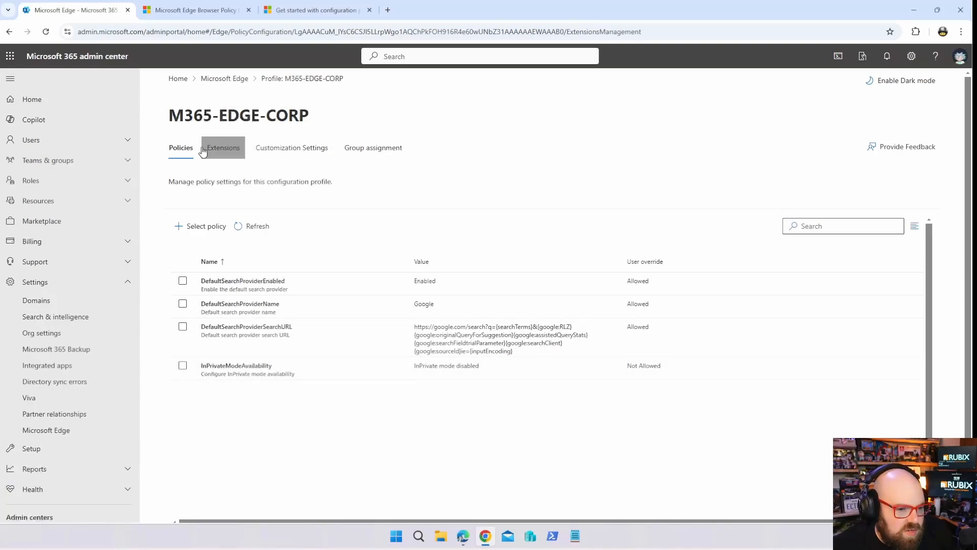
Review default extension settings, browse the add-ons catalogue, and choose adding an external extension by ID
click(222, 147)
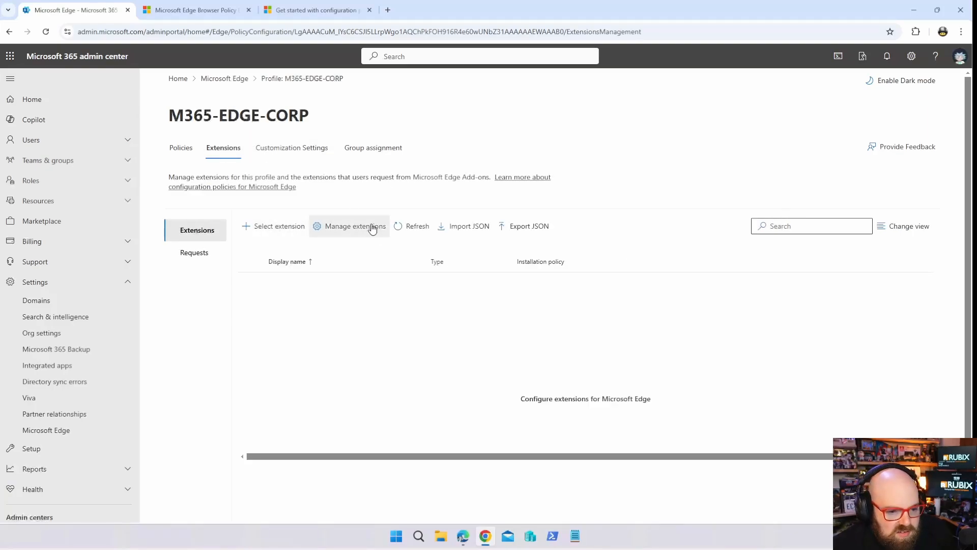
click(355, 226)
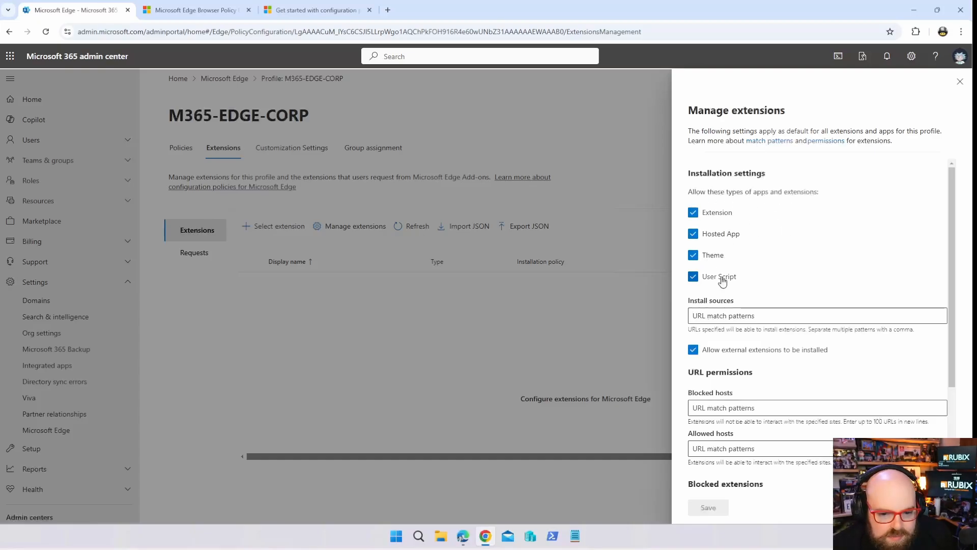
scroll(down, 3)
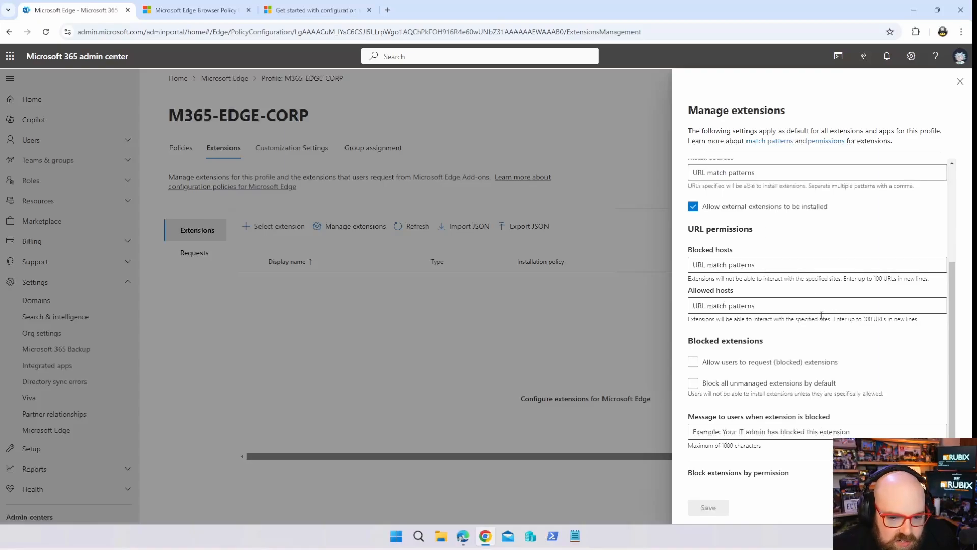
mouse_move(781, 328)
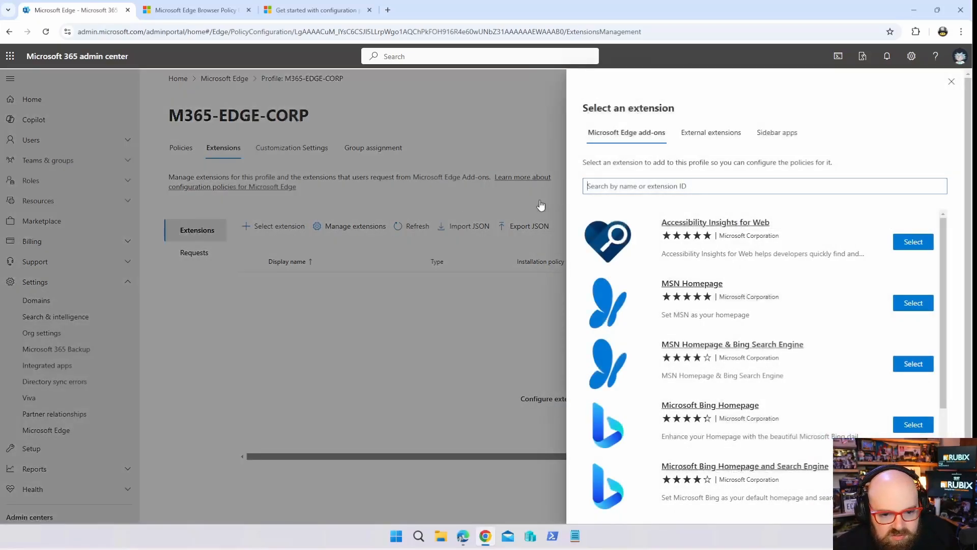
click(710, 132)
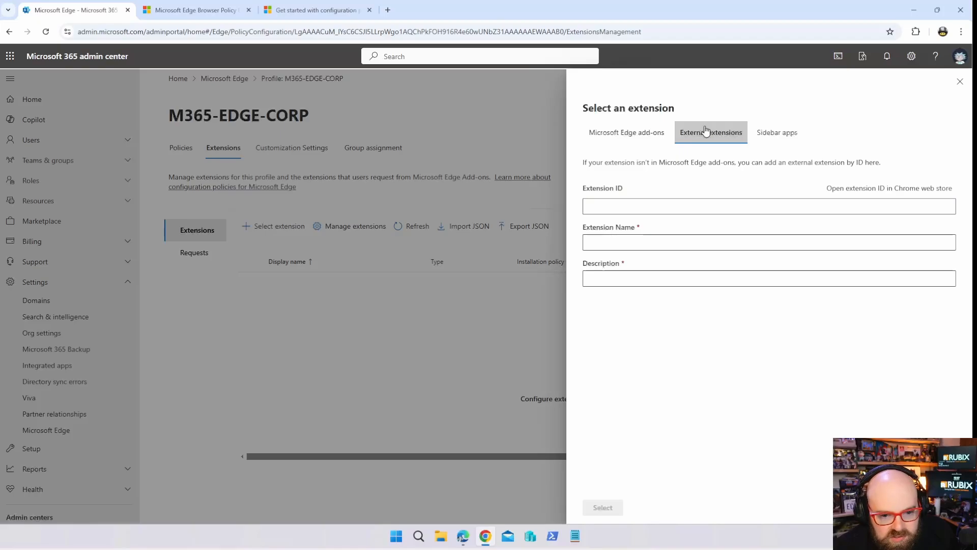
click(627, 133)
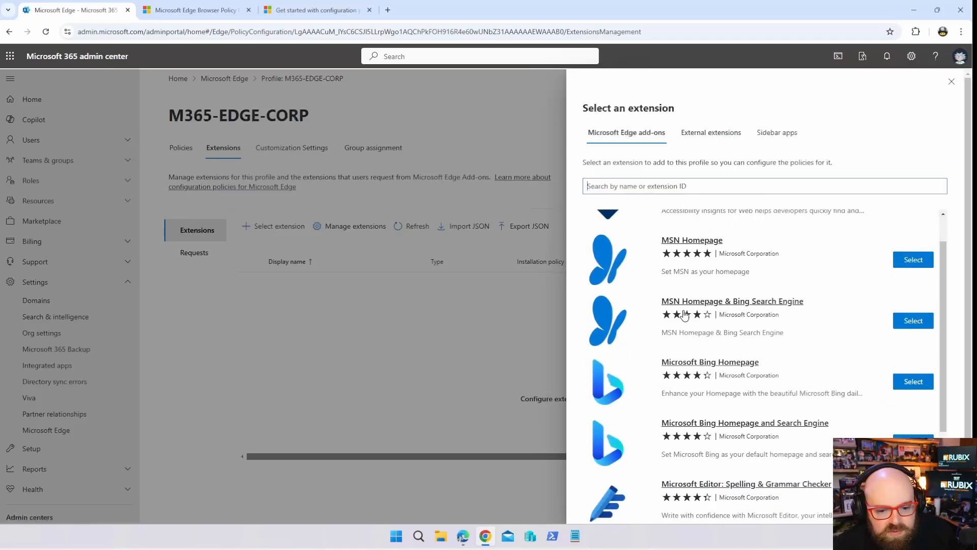
scroll(down, 3)
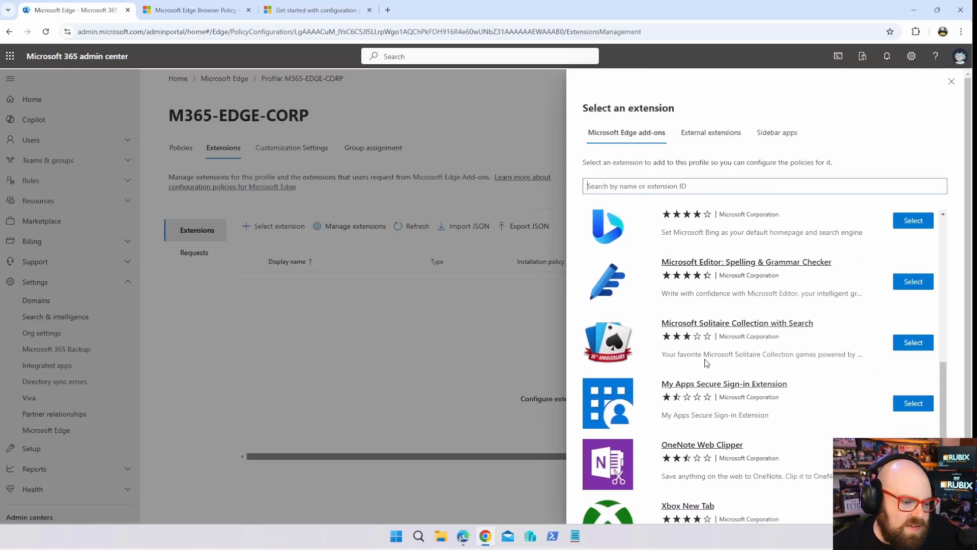
click(710, 132)
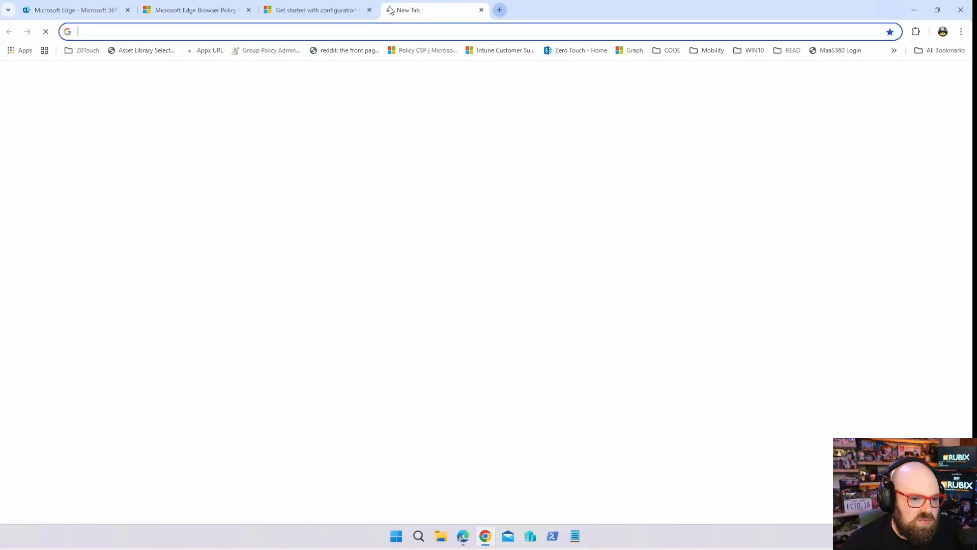
Find uBlock Origin in the Chrome Web Store and highlight its extension ID in the URL
text(chrome ex)
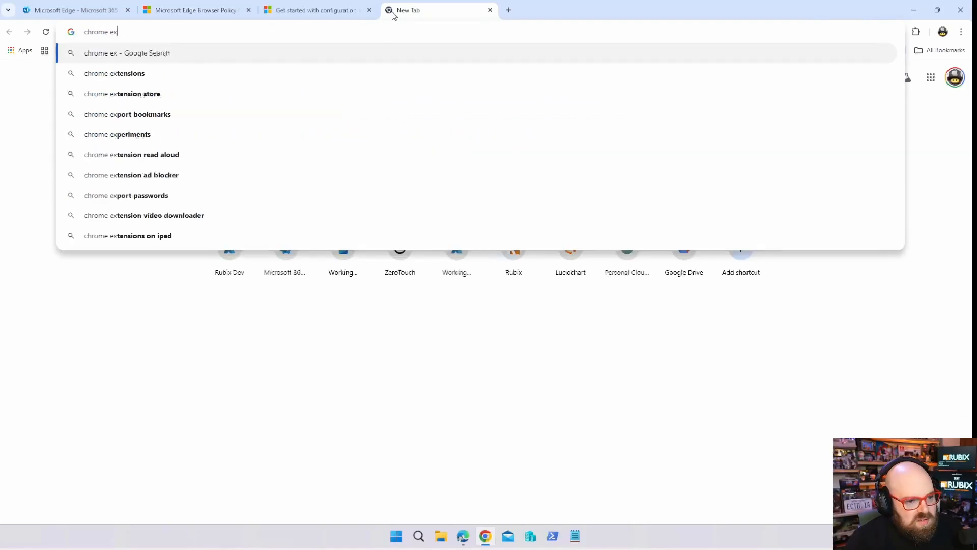
click(114, 73)
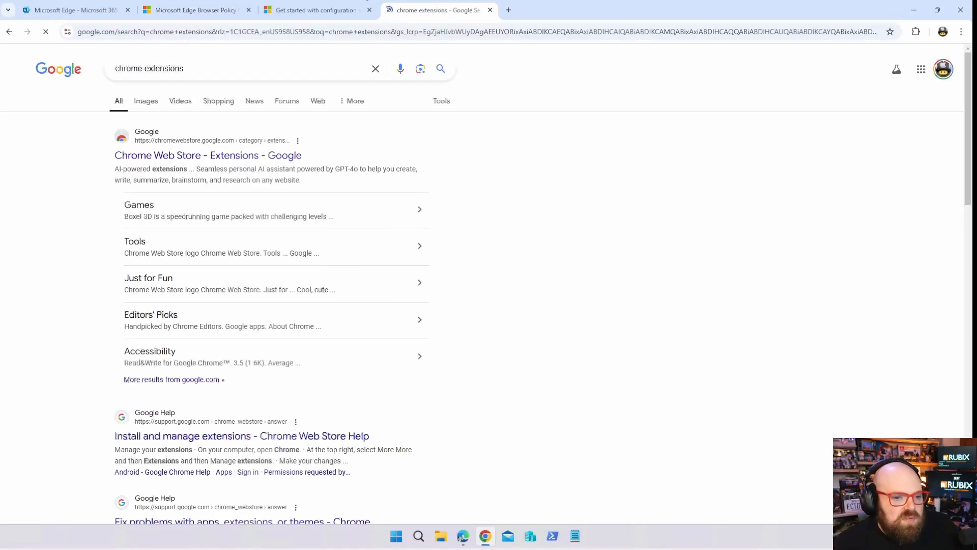
click(208, 155)
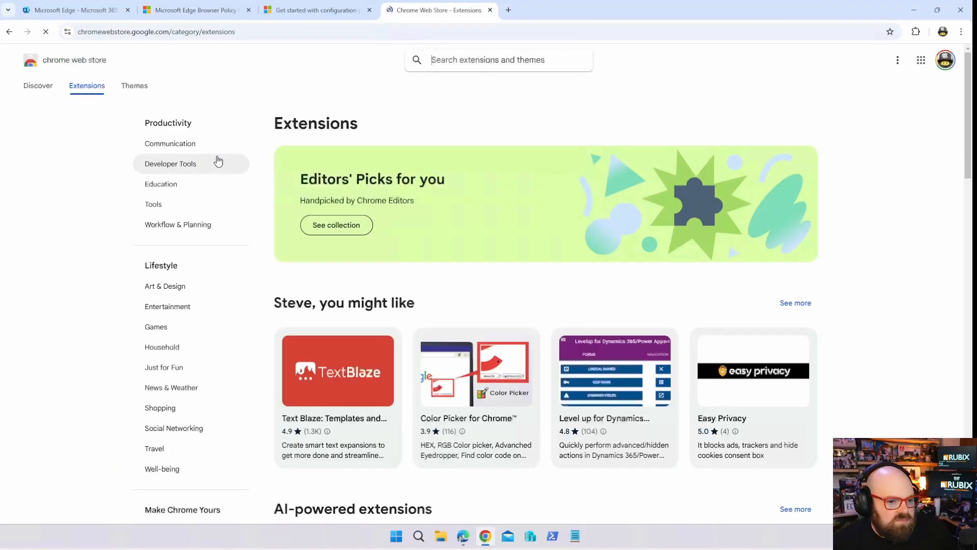
text(ub)
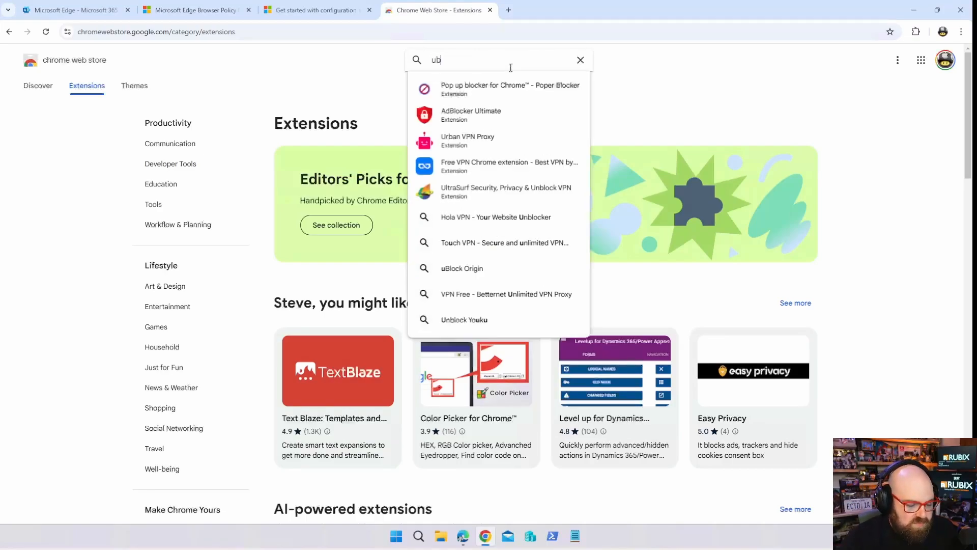
click(461, 268)
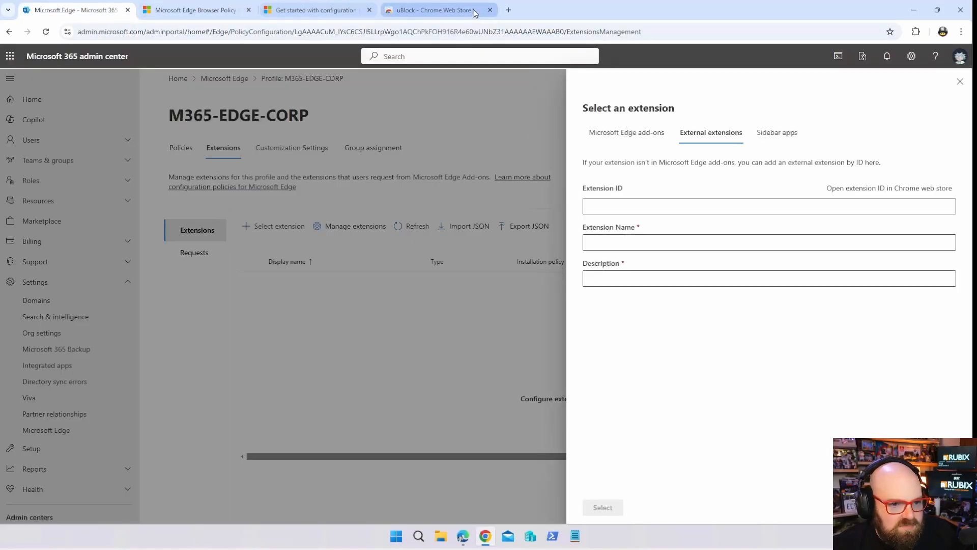
click(431, 11)
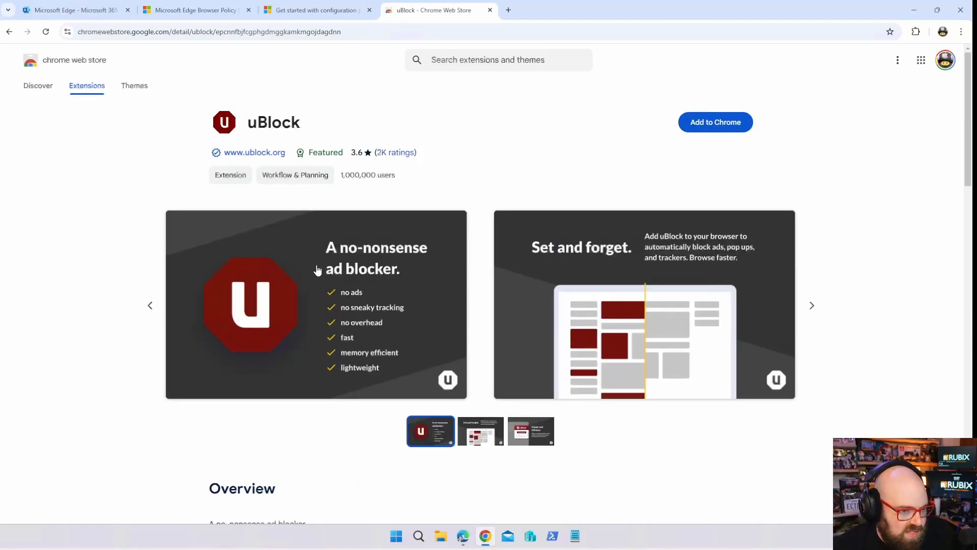
click(208, 31)
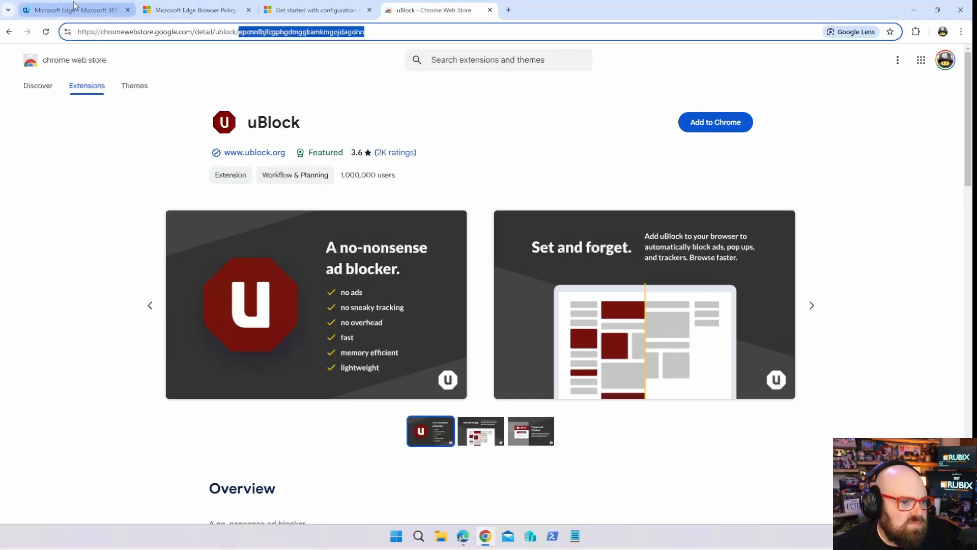
Name the external extension 'uBlock origin' and add its store overview as the description
click(69, 10)
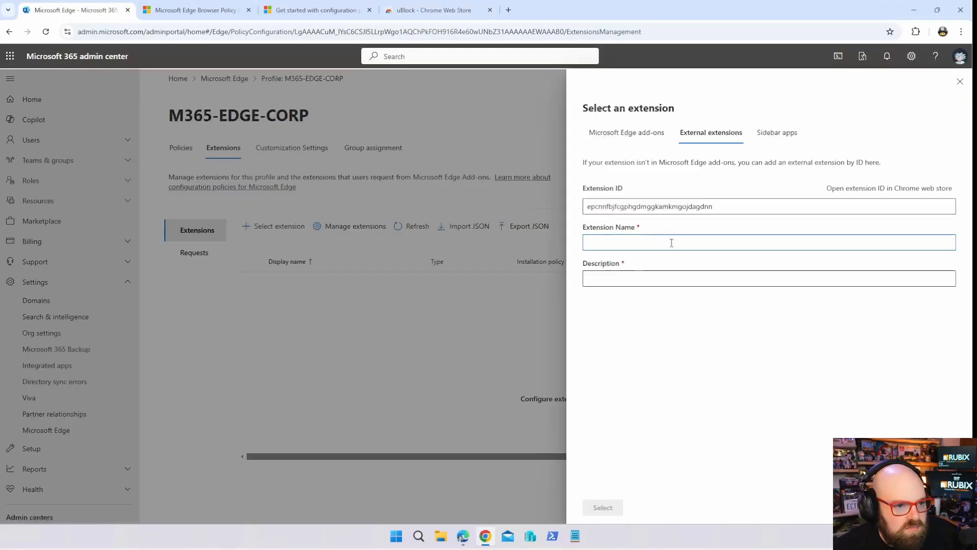
text(u)
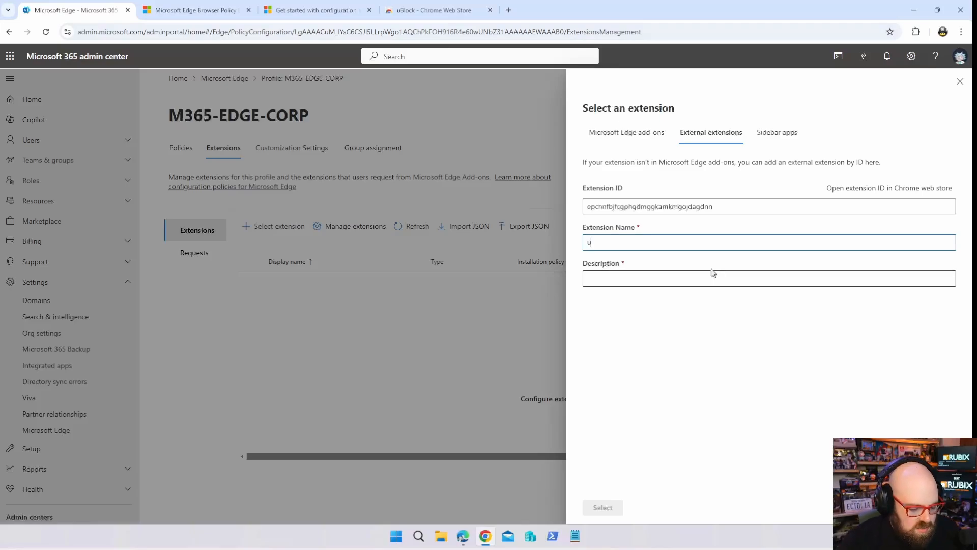
text(Block orig)
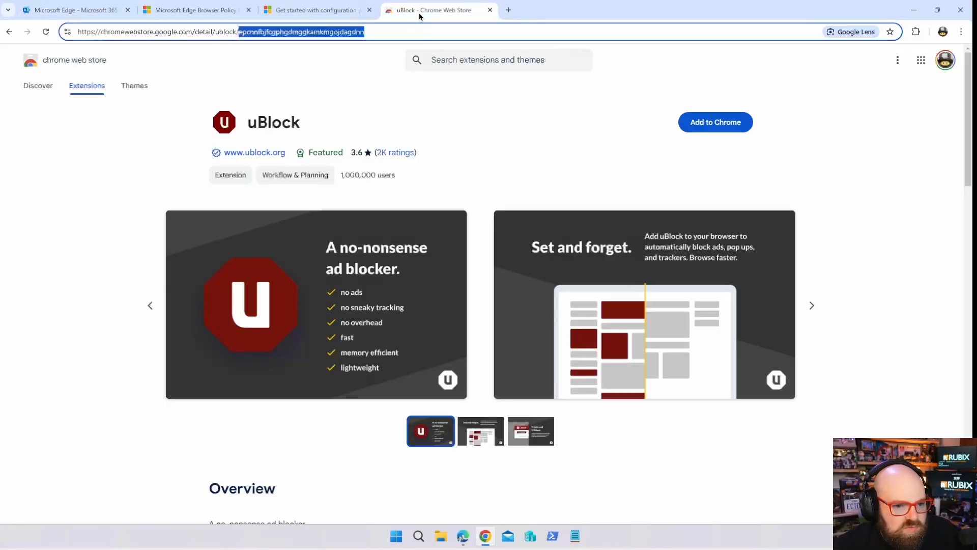
scroll(down, 3)
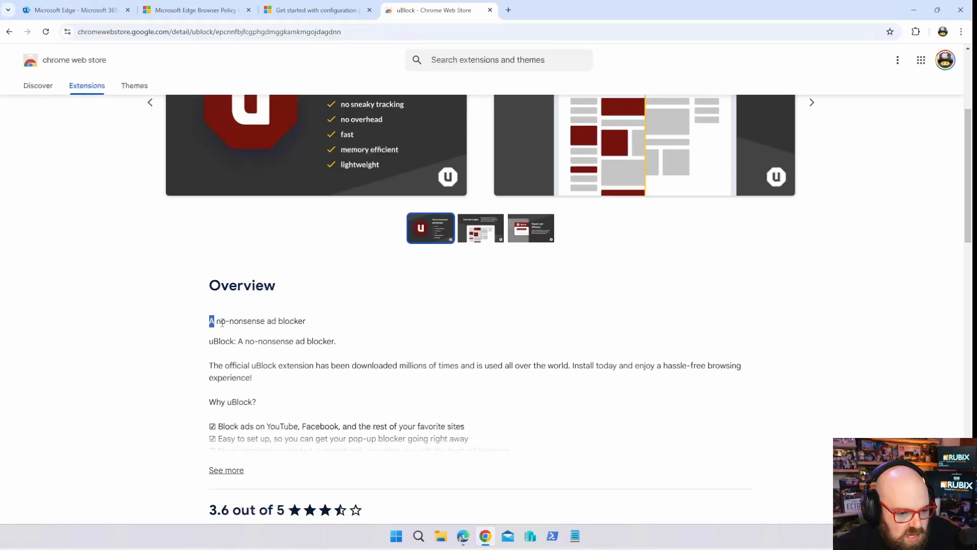
drag(209, 320, 252, 378)
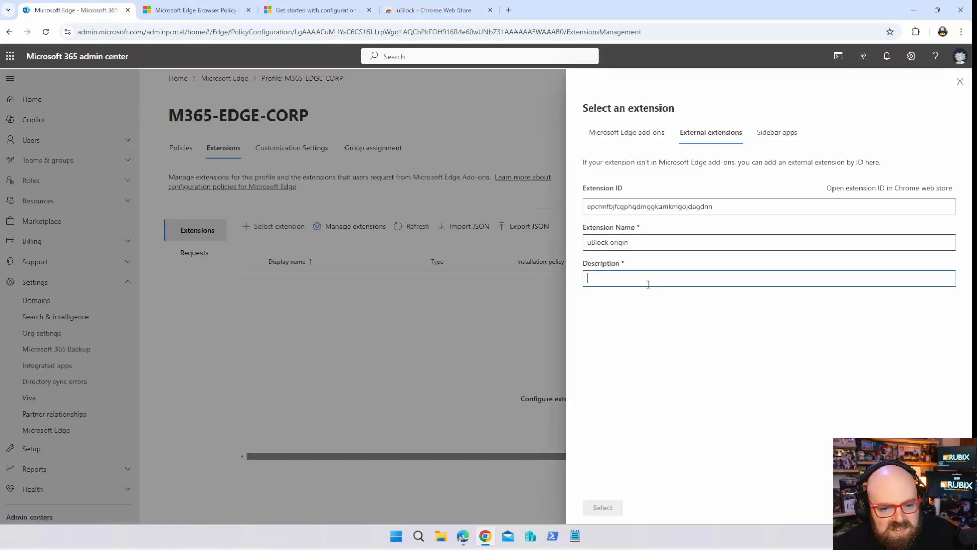
click(602, 507)
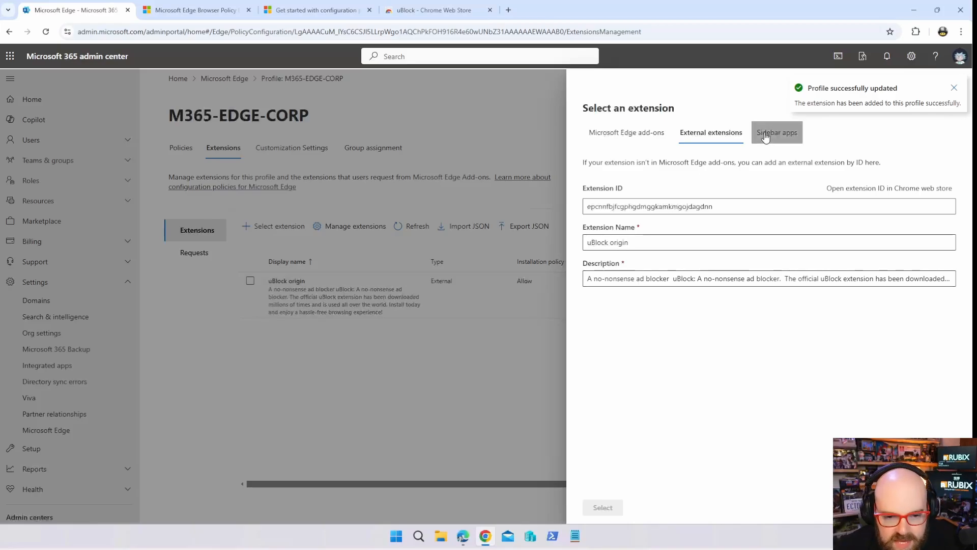
Confirm the uBlock origin extension and close the extension panel
click(776, 132)
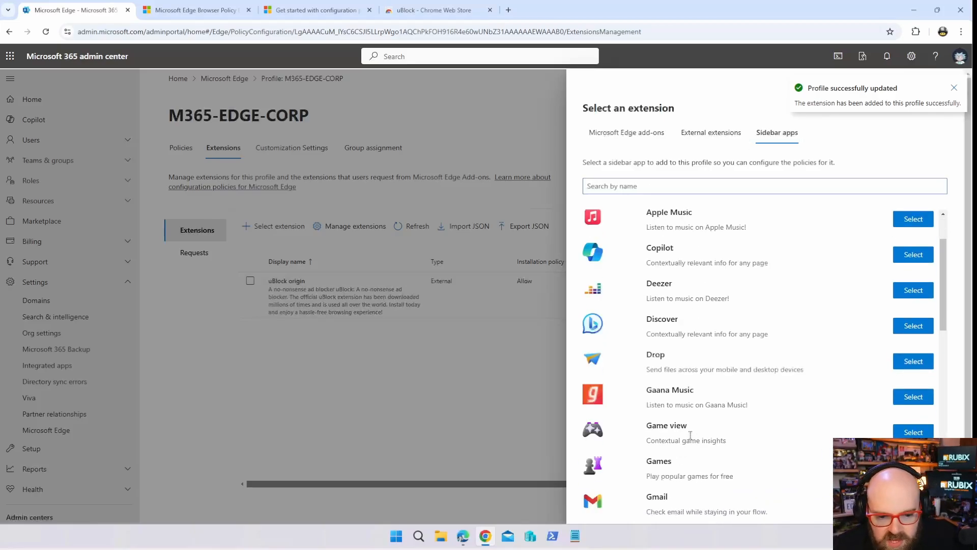
click(710, 132)
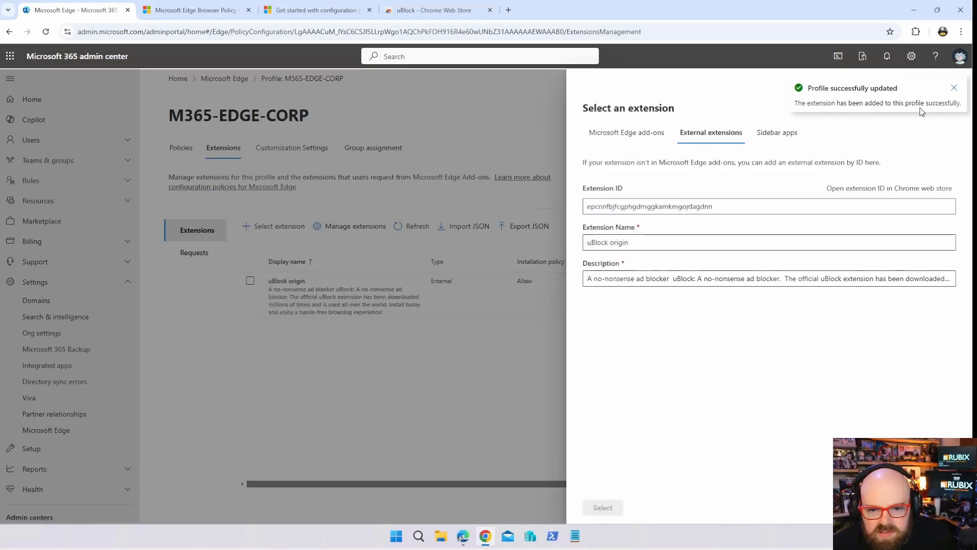
click(954, 88)
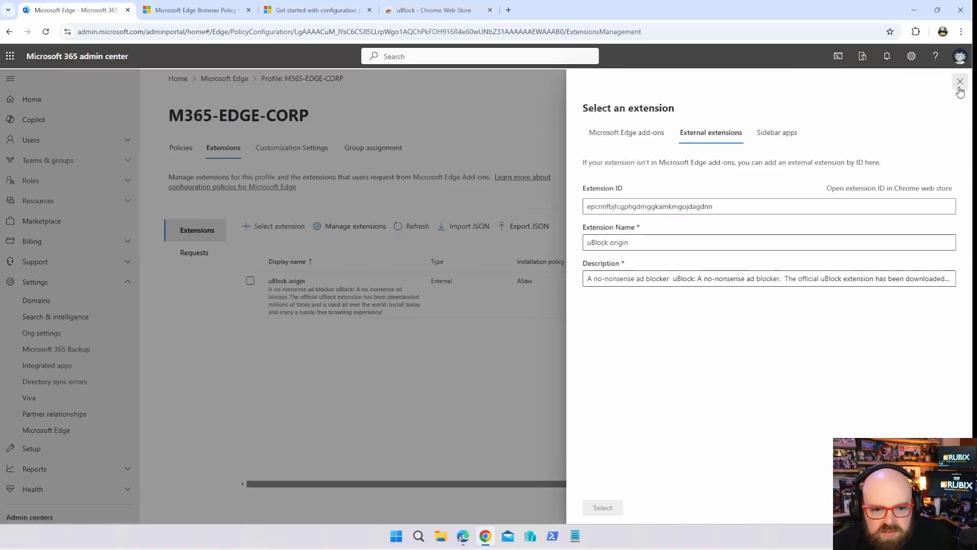
click(960, 81)
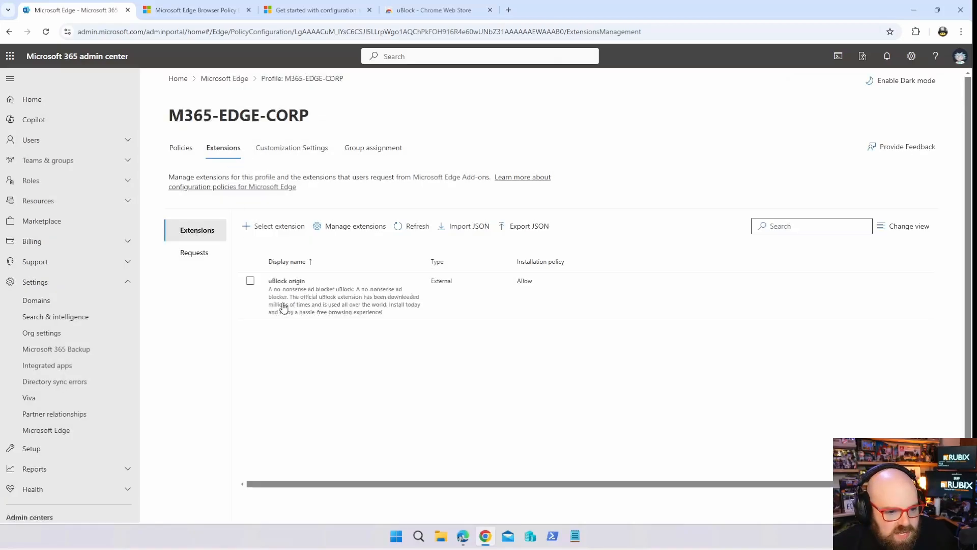
Set uBlock origin's installation policy to Force and save
click(250, 281)
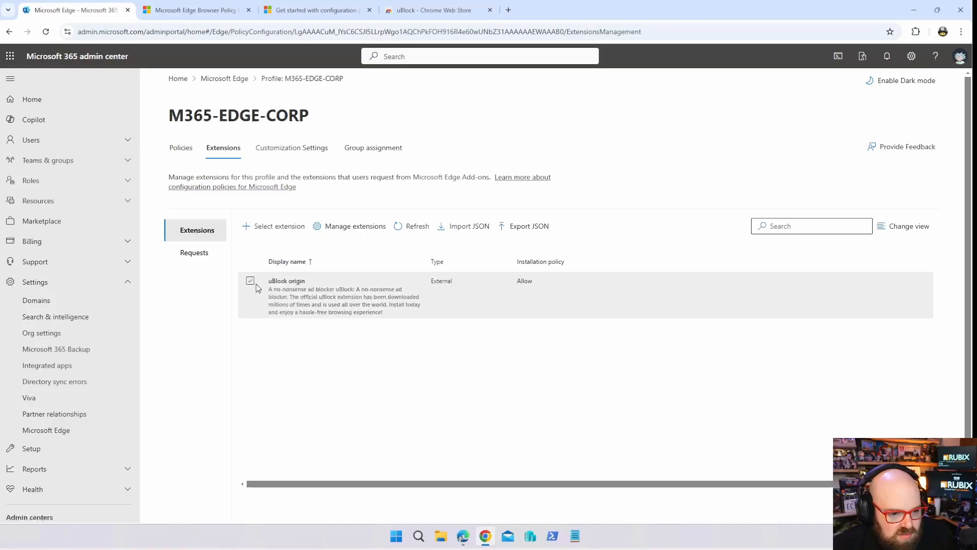
click(250, 280)
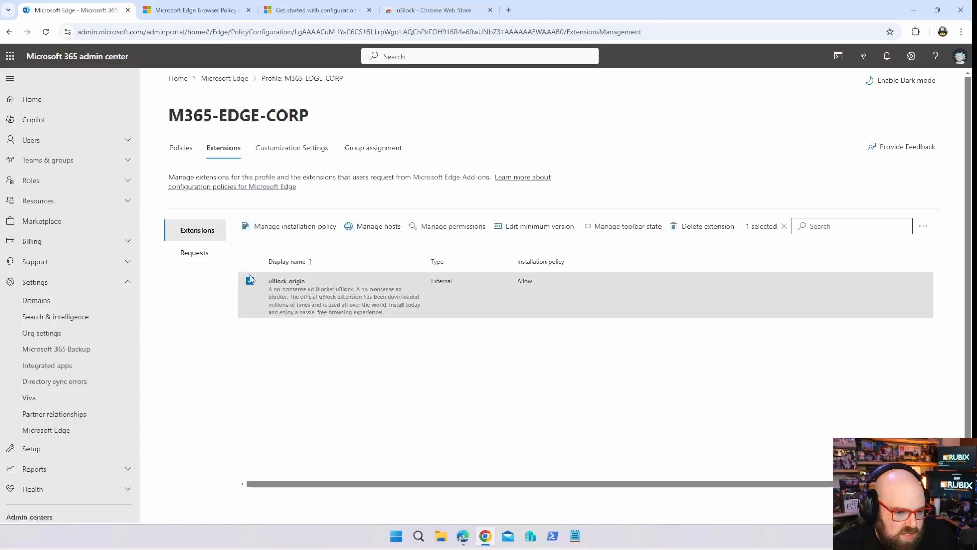
click(250, 280)
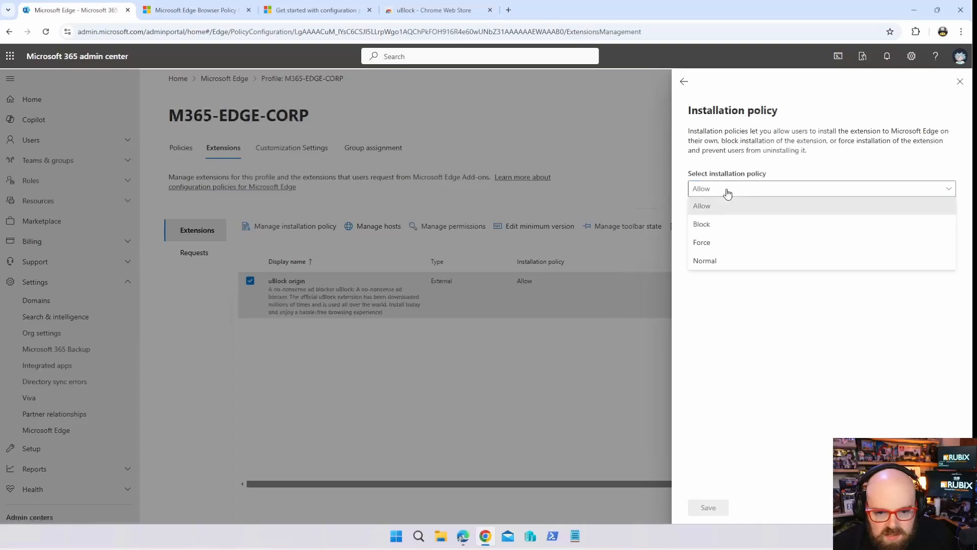
click(701, 242)
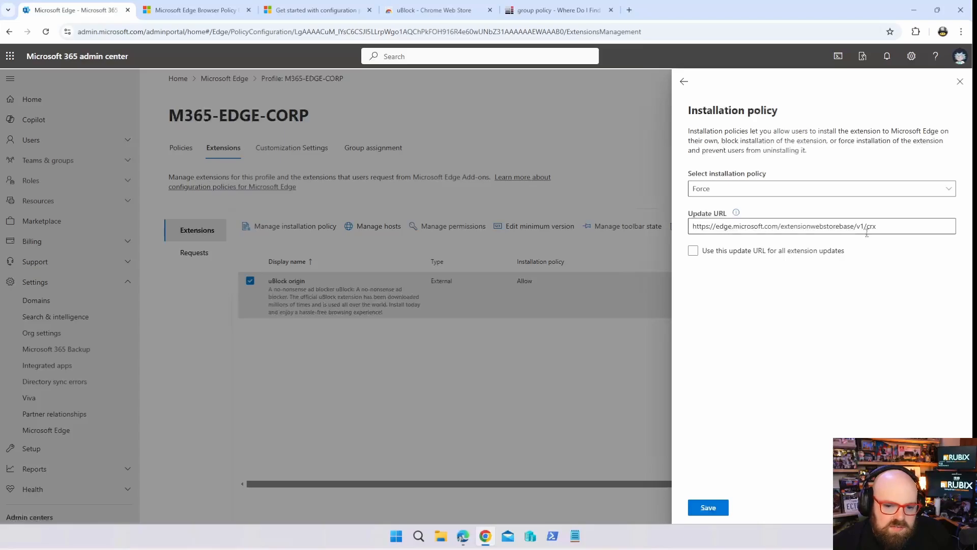
click(693, 250)
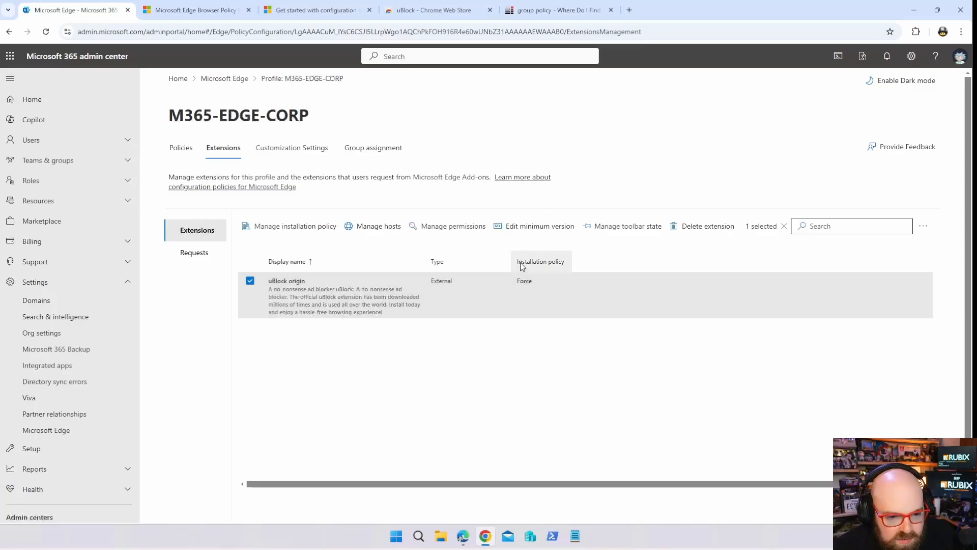
Set uBlock origin's permissions to Allow All and save
click(453, 226)
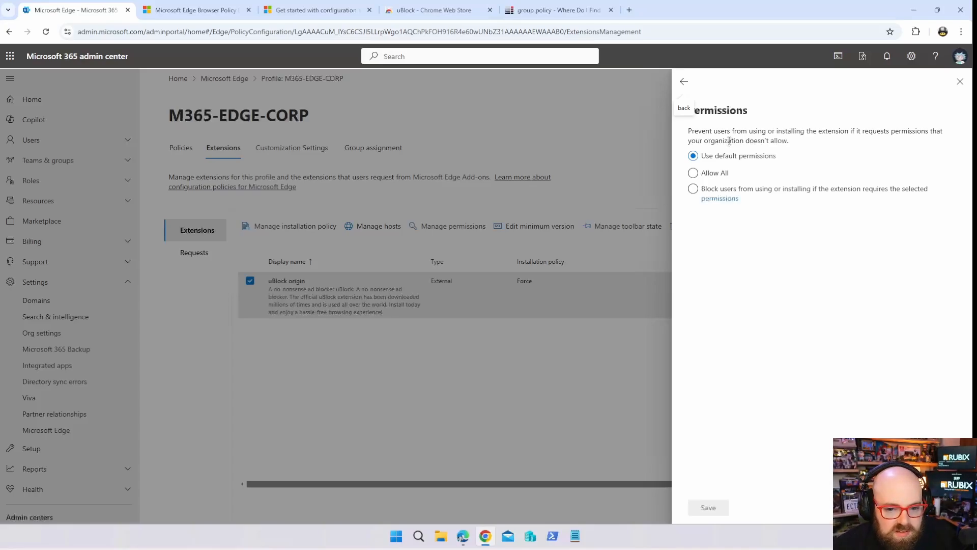
click(693, 172)
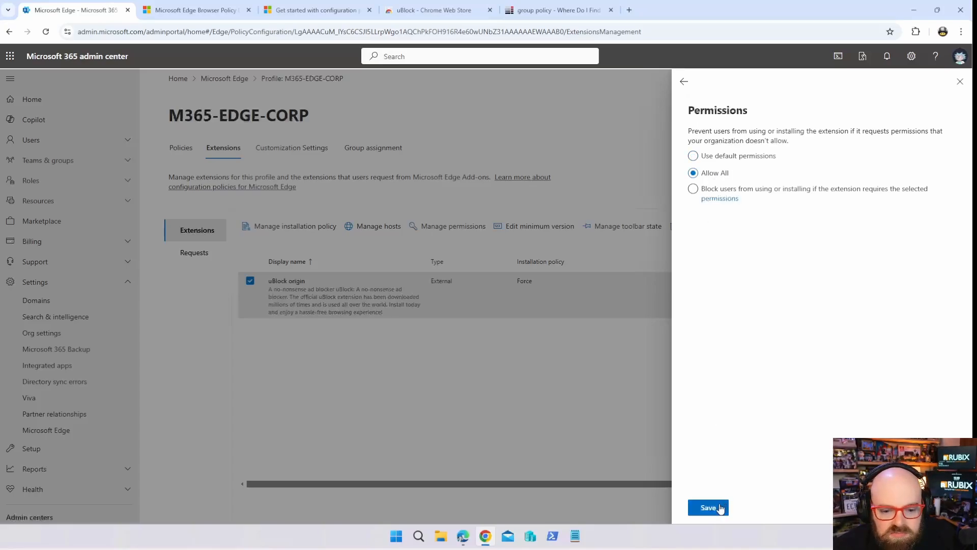
click(708, 508)
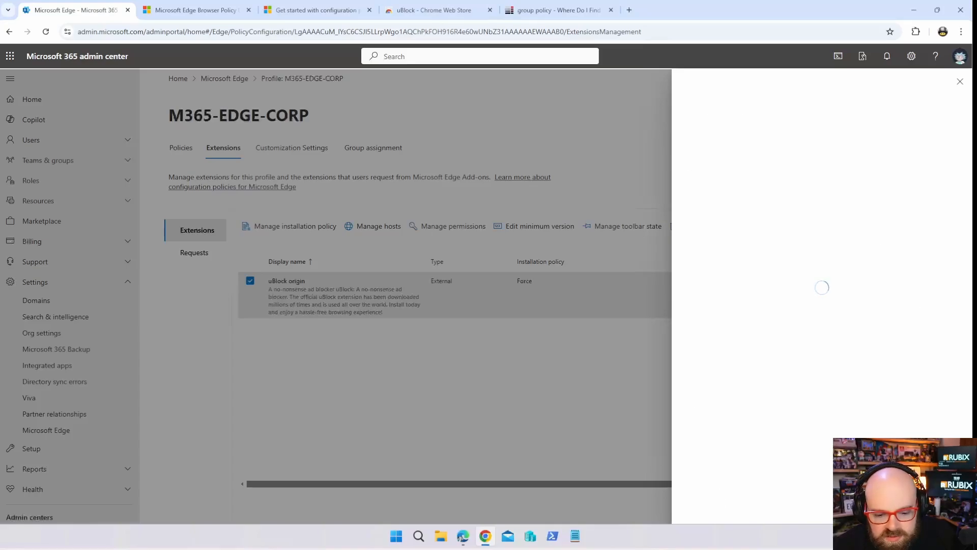
click(292, 147)
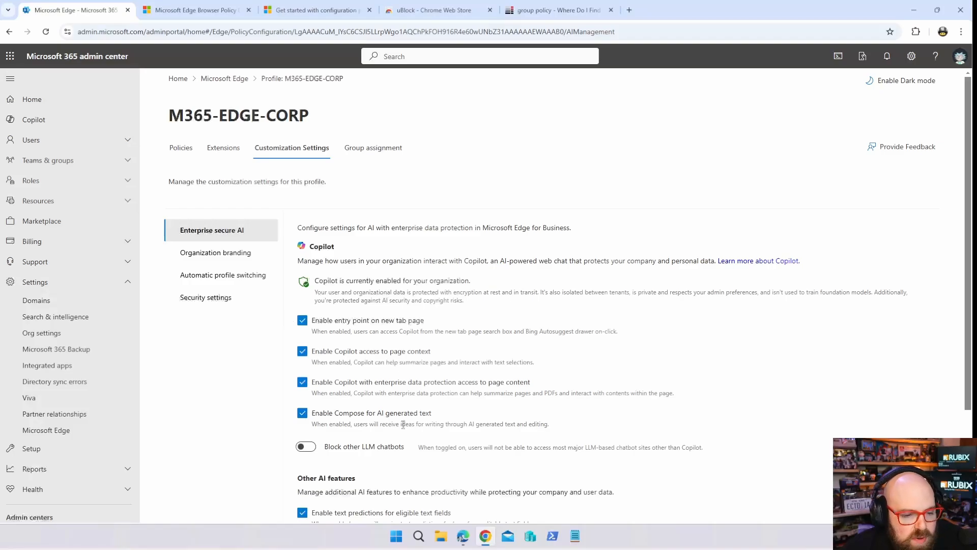
Set Organization branding to 'Use custom branding', showing Rubix Dev with an orange accent
scroll(down, 3)
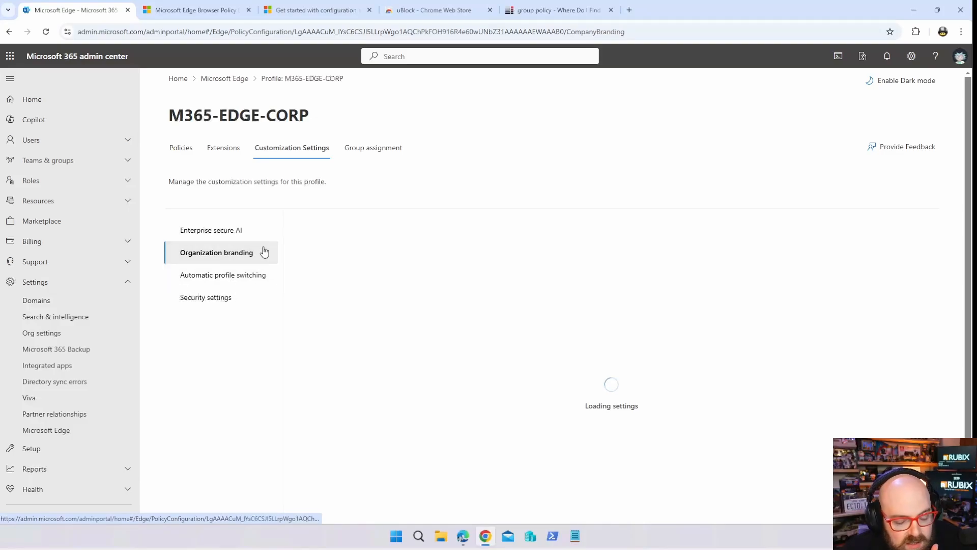
click(217, 253)
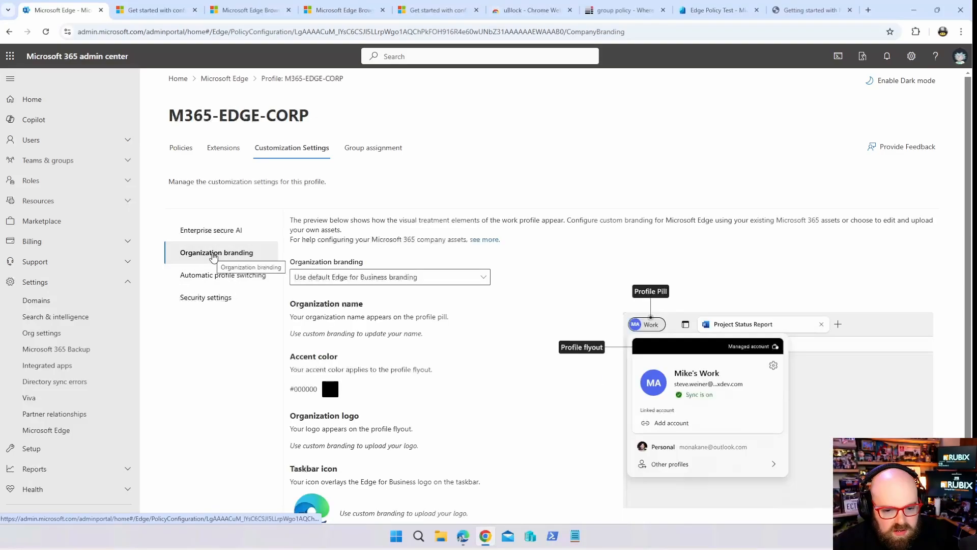
scroll(down, 3)
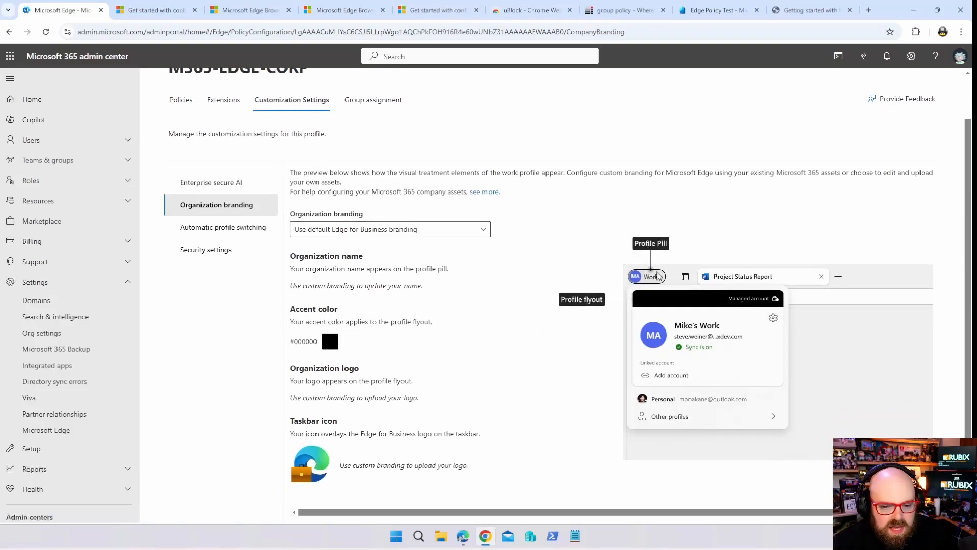
click(390, 228)
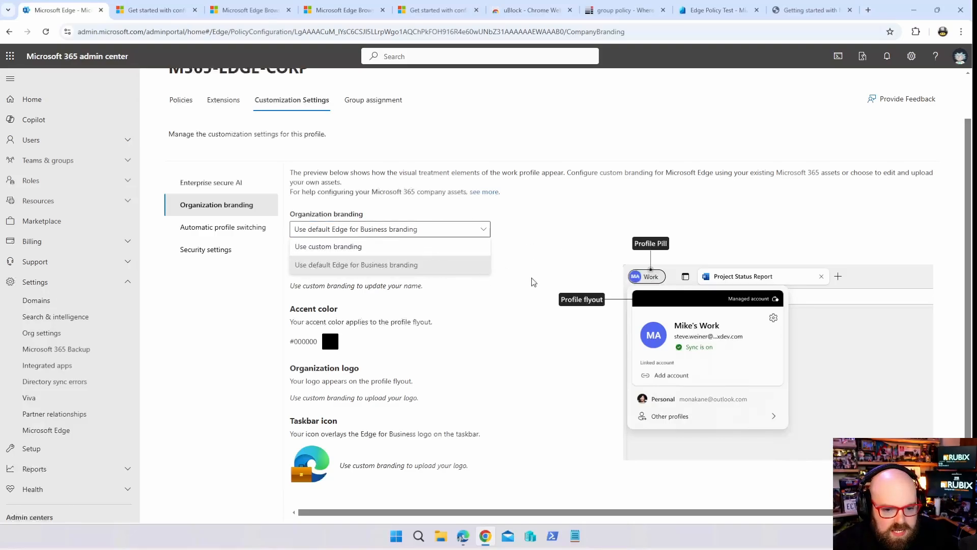
click(356, 264)
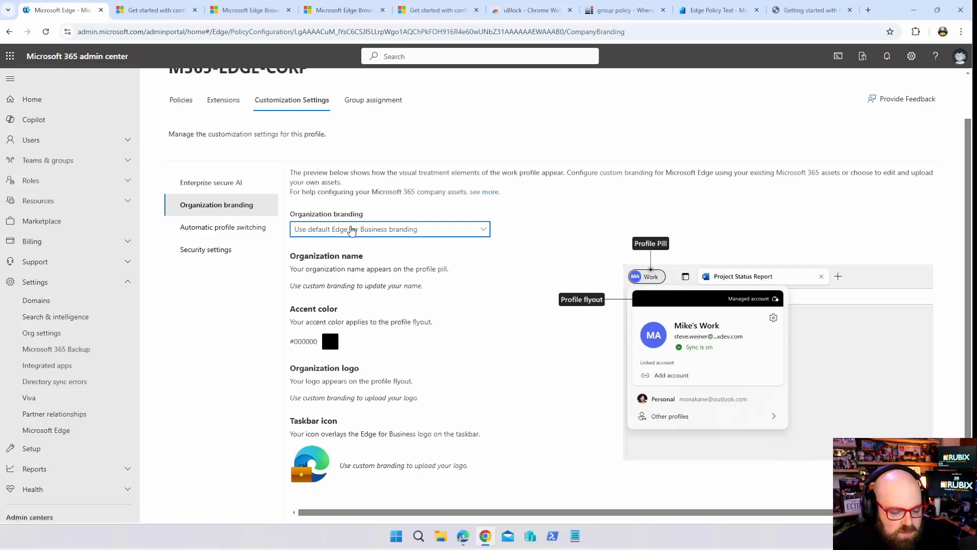
click(389, 229)
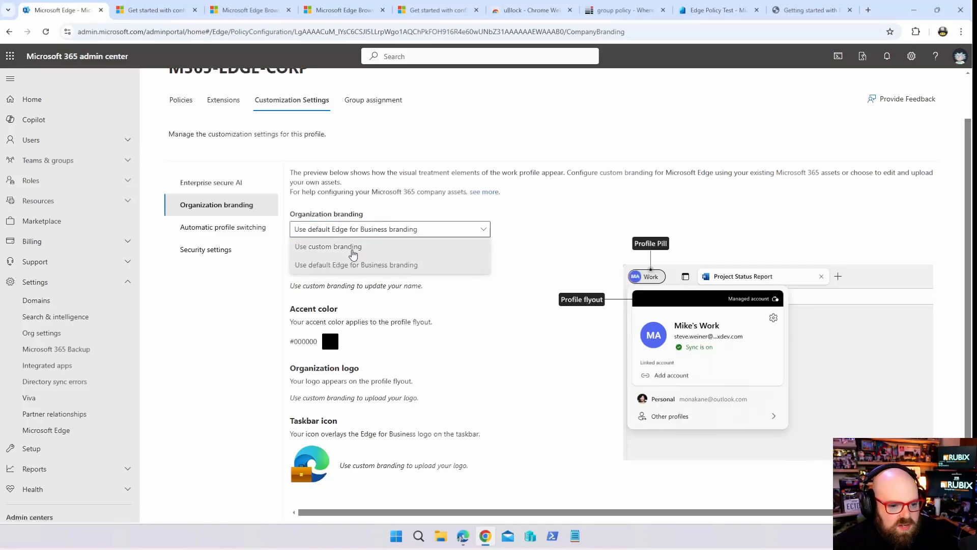
click(328, 246)
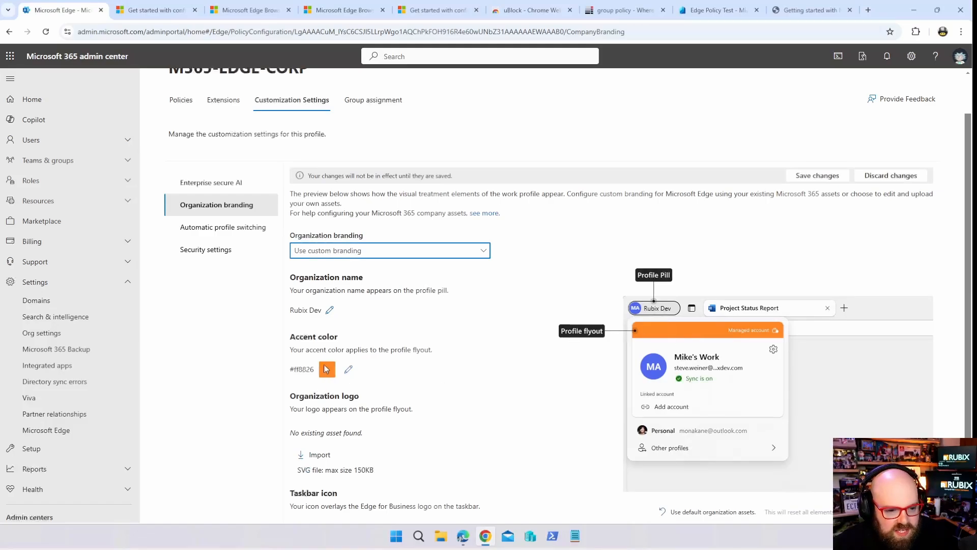
scroll(down, 3)
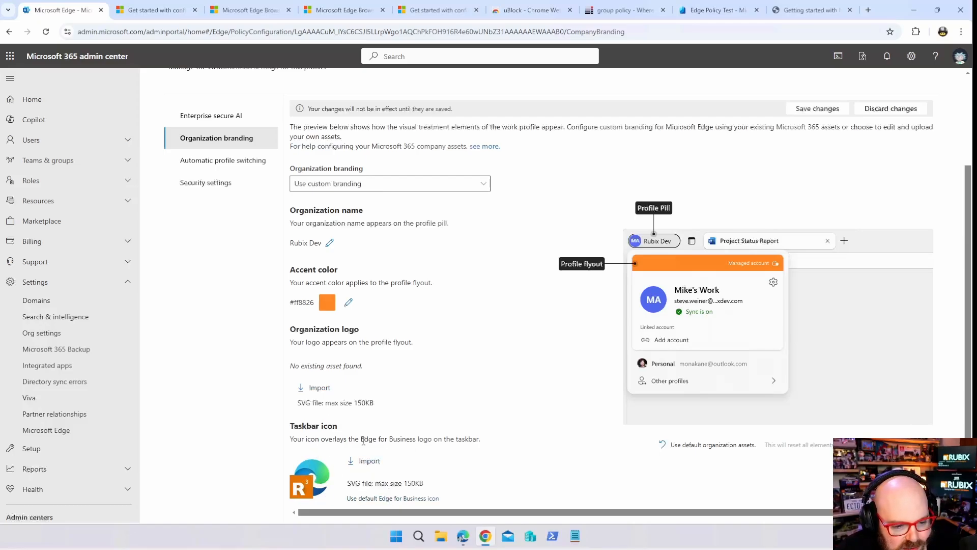
mouse_move(336, 492)
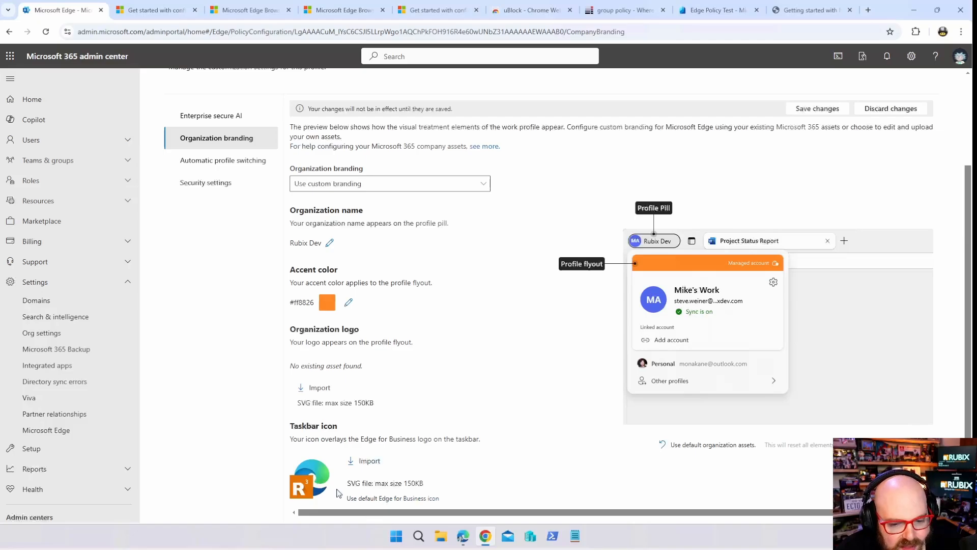
mouse_move(699, 260)
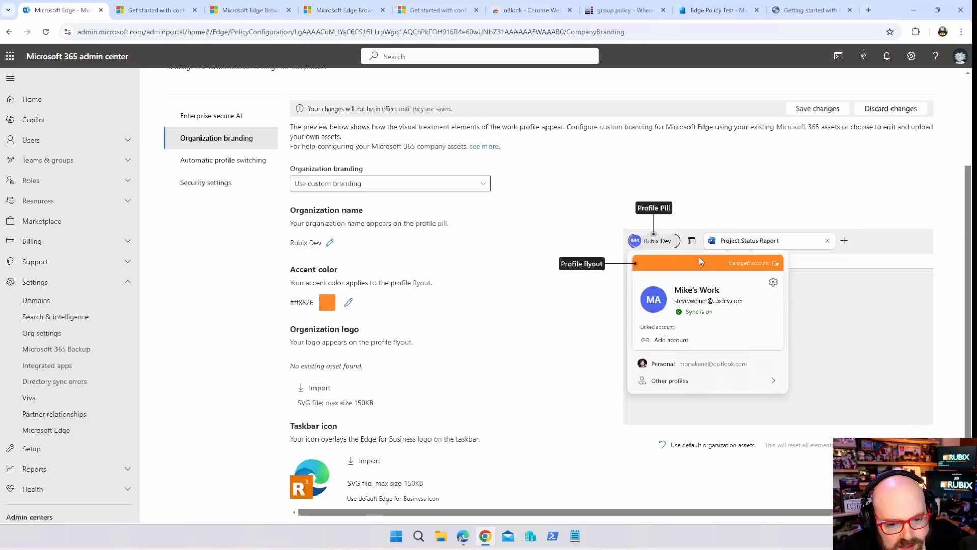